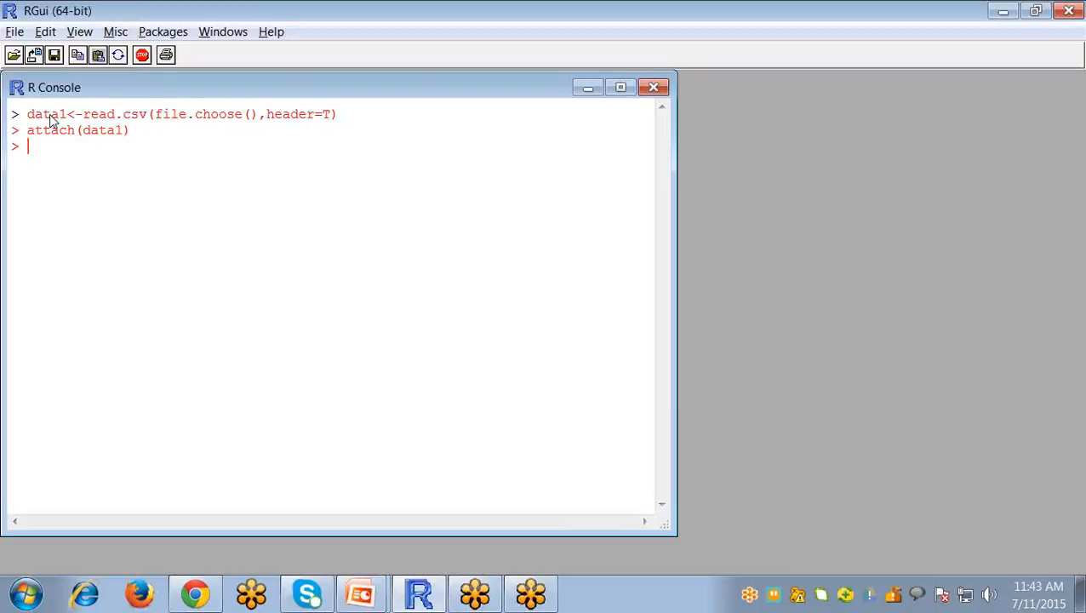
Print the Region frequency table: Central 24, East 13, West 6.
text(table(R)
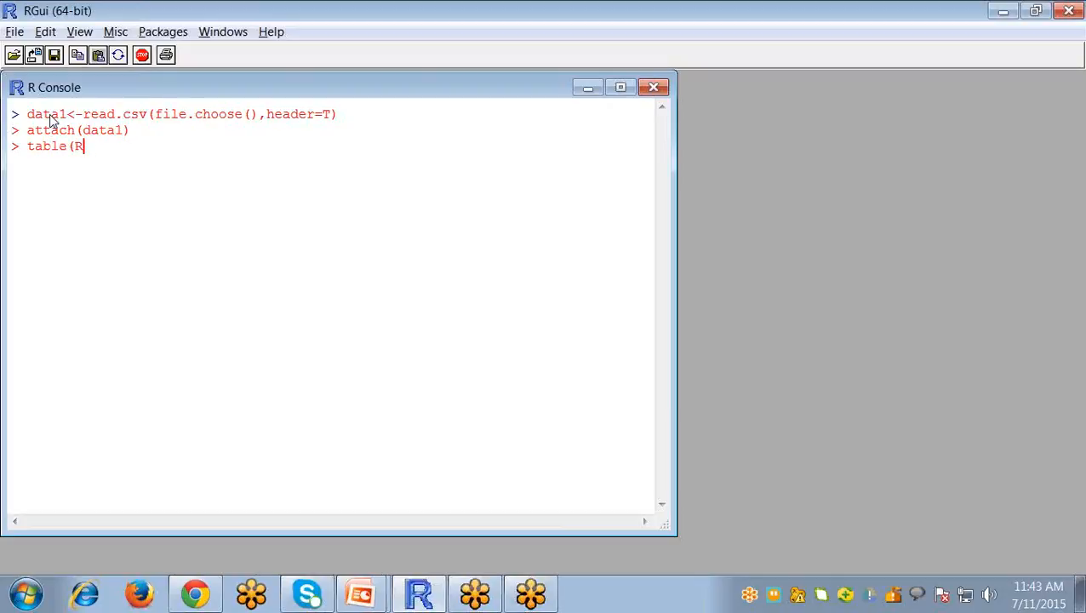
text(egion))
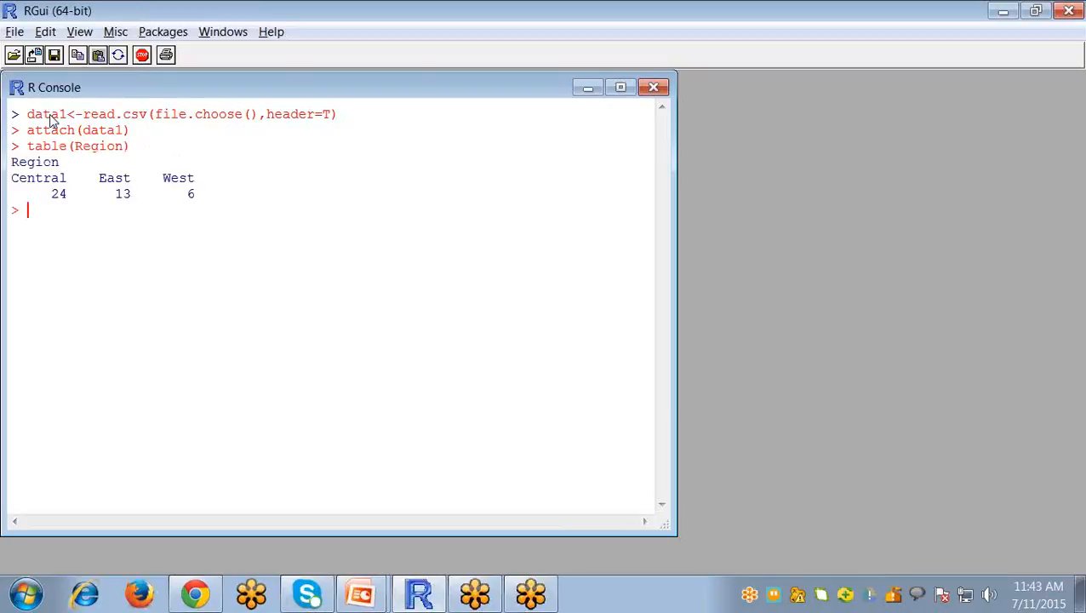
mouse_move(34, 93)
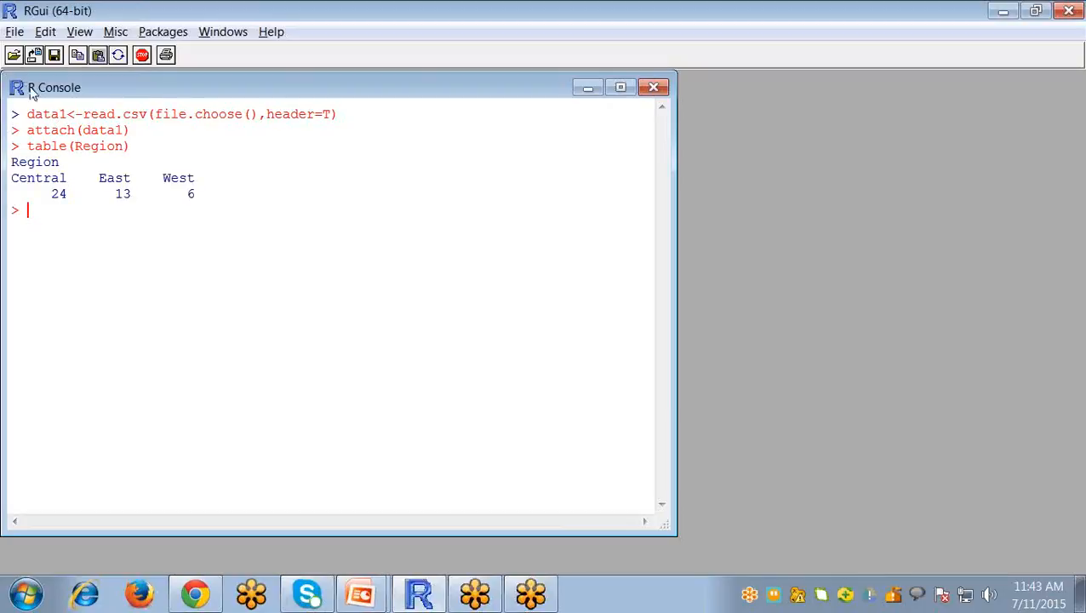
mouse_move(90, 204)
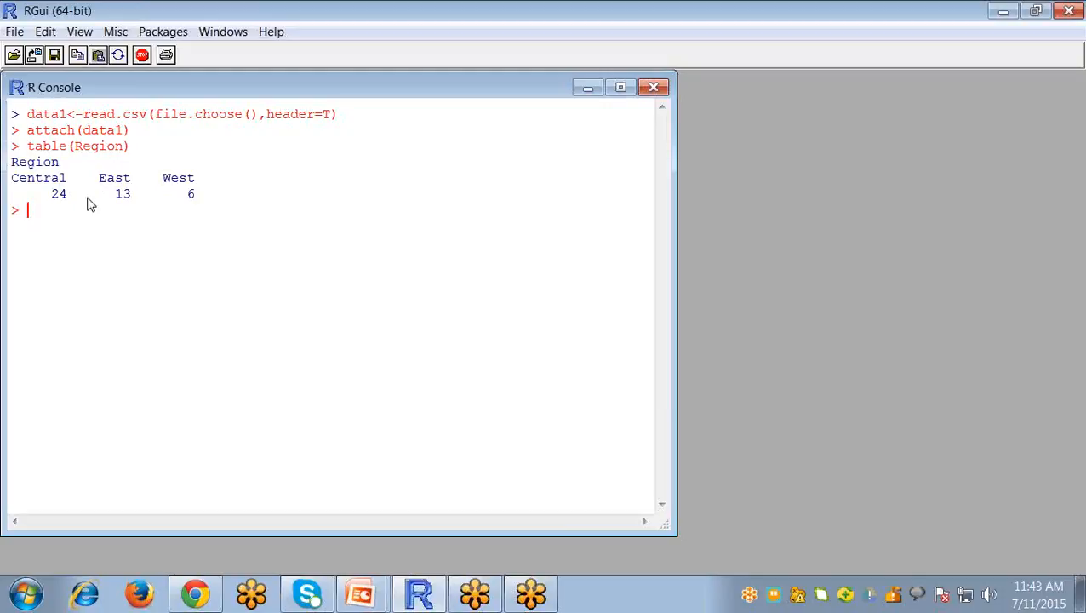
mouse_move(104, 191)
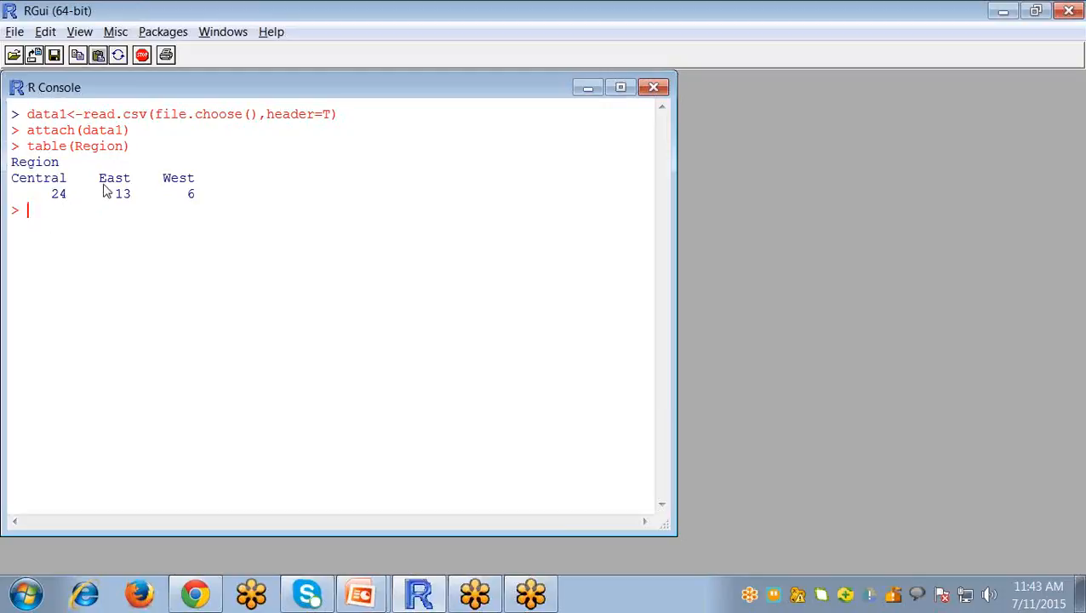
mouse_move(191, 207)
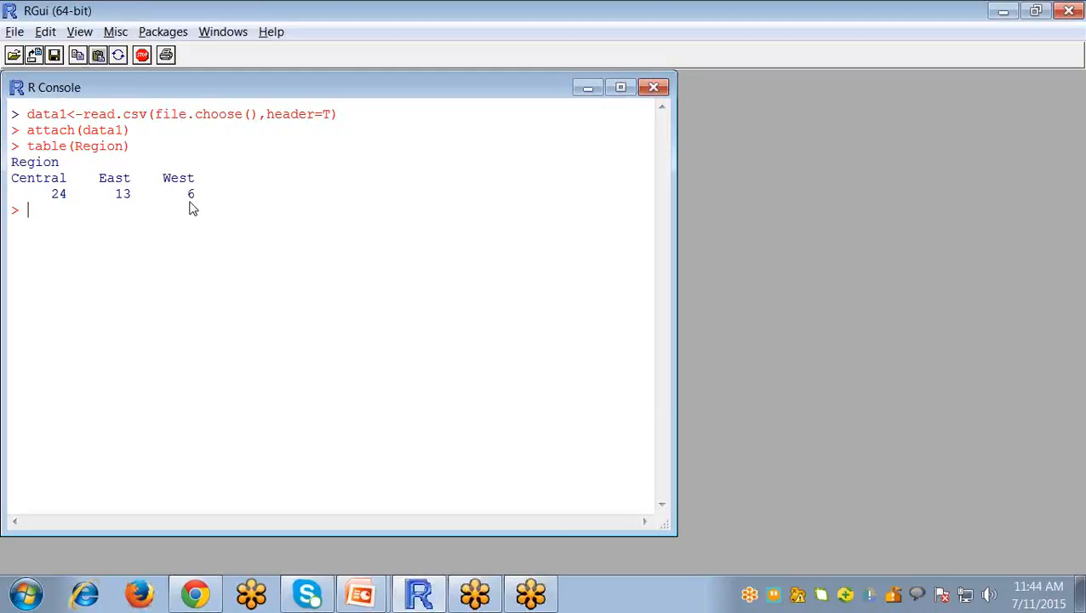
Store count<-table(Region), show it, and compute table(Region)/43 proportions 0.558, 0.302, 0.140.
text(count)
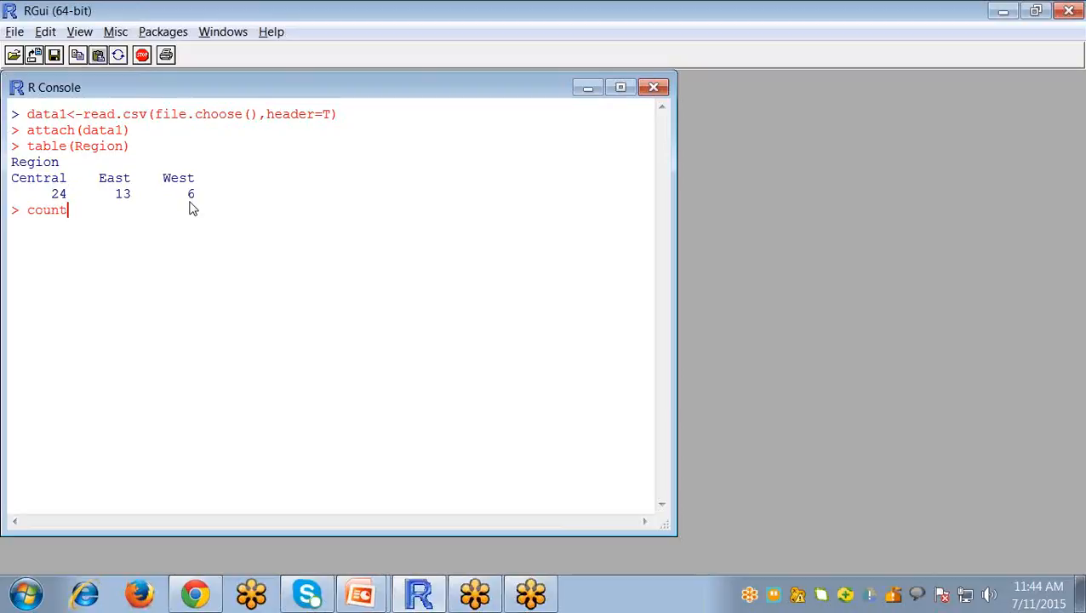
text(table(Region))
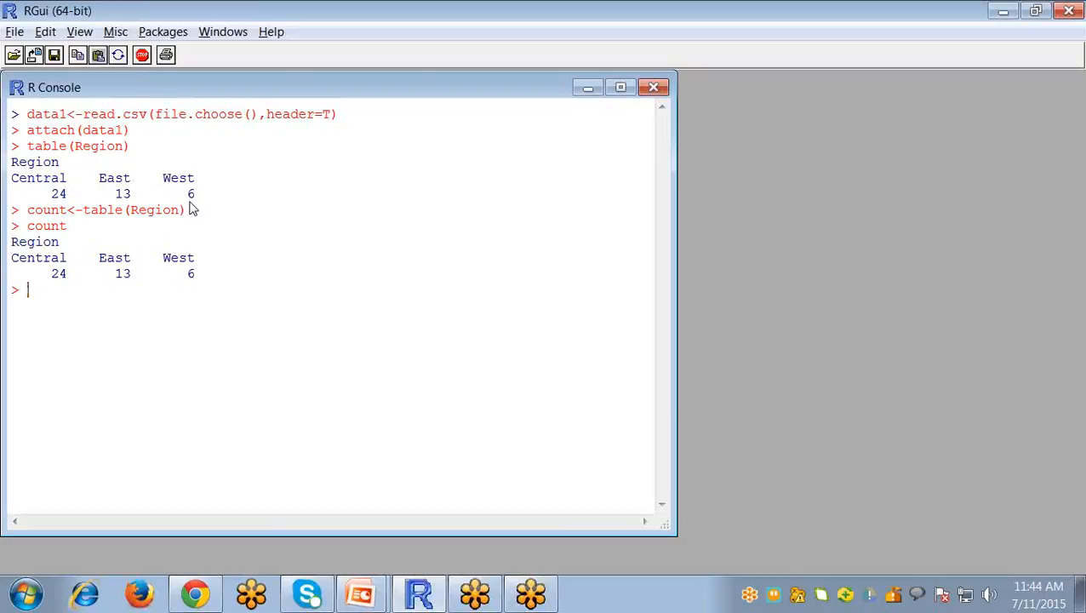
text(t)
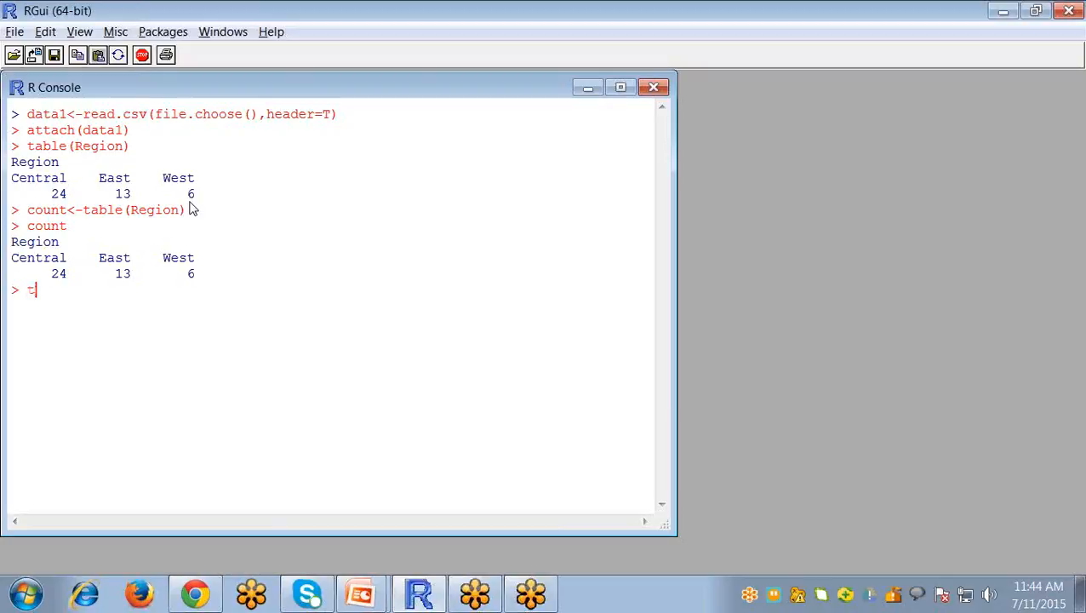
text(able)
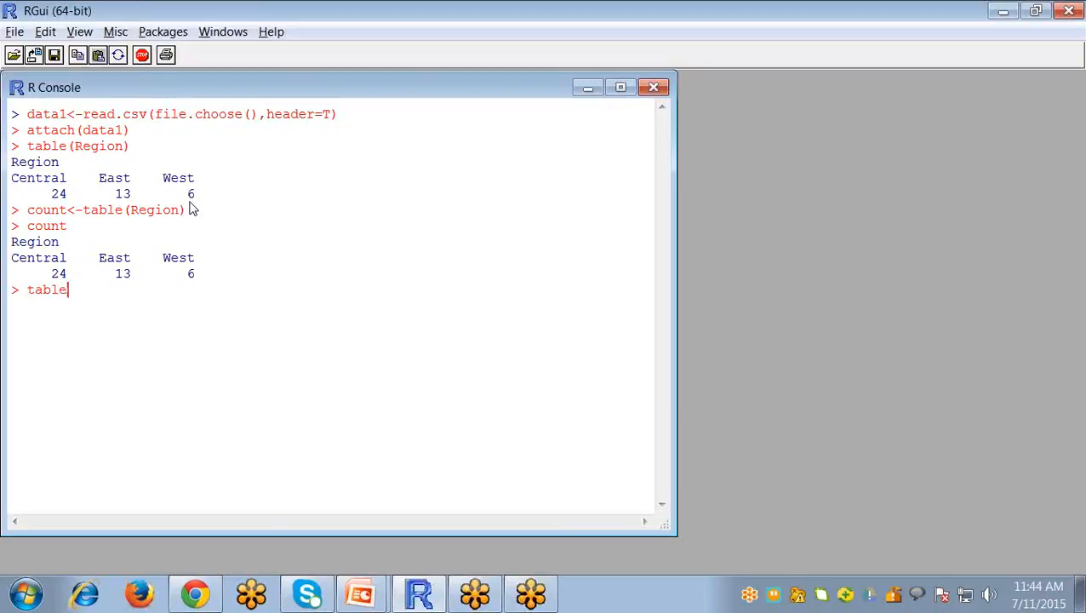
text((reg)
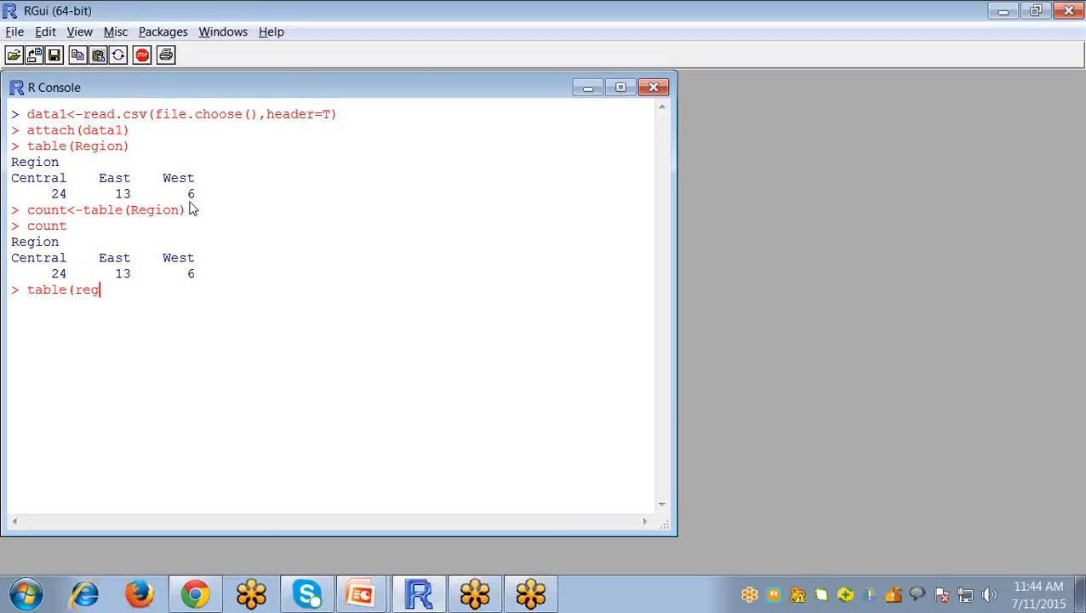
text(ion)/43)
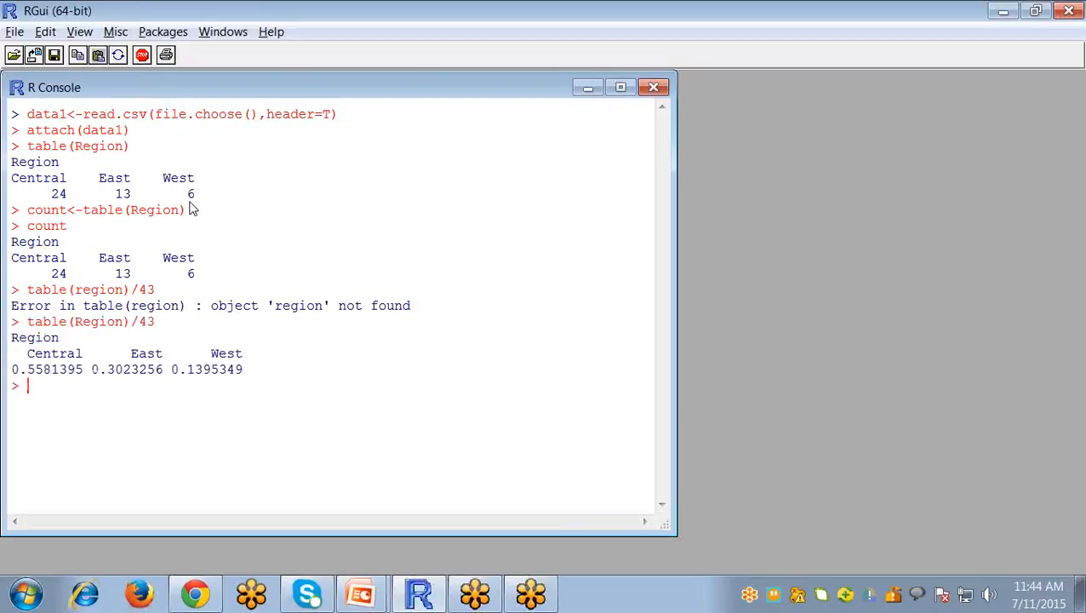
mouse_move(51, 381)
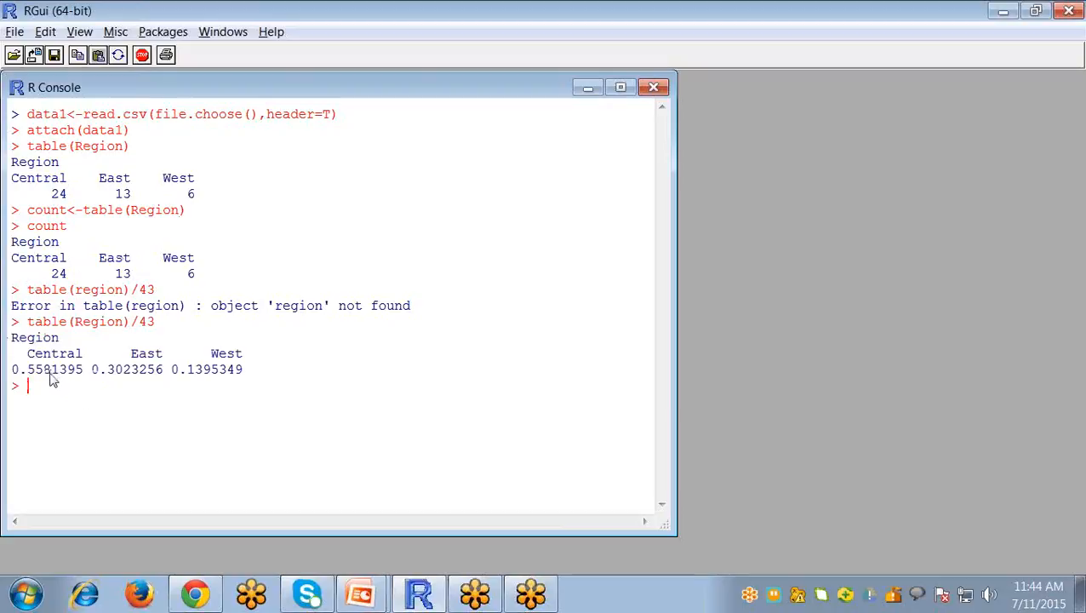
mouse_move(123, 379)
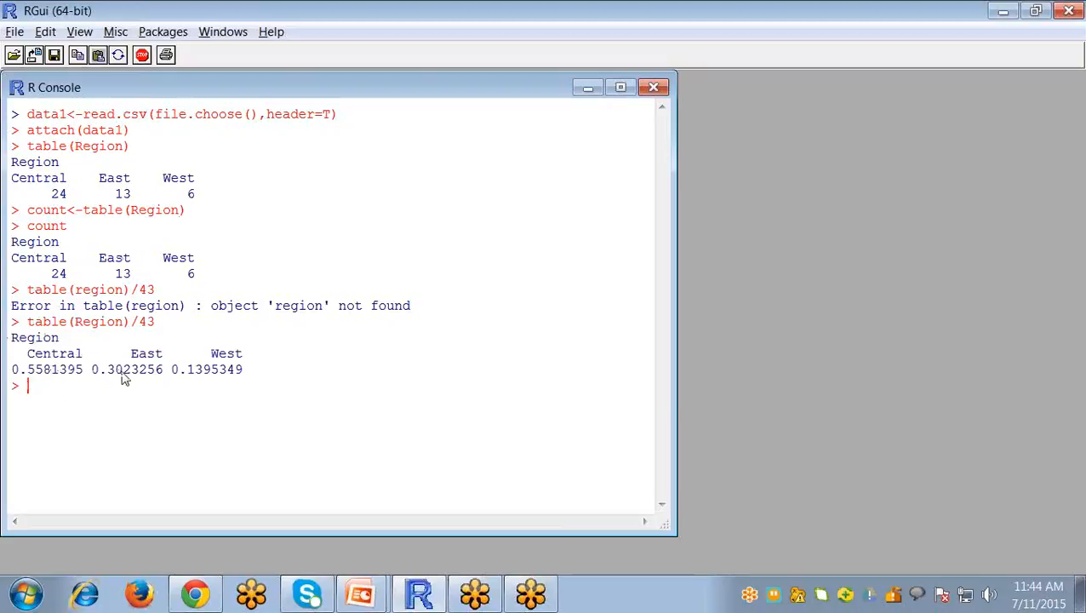
mouse_move(237, 382)
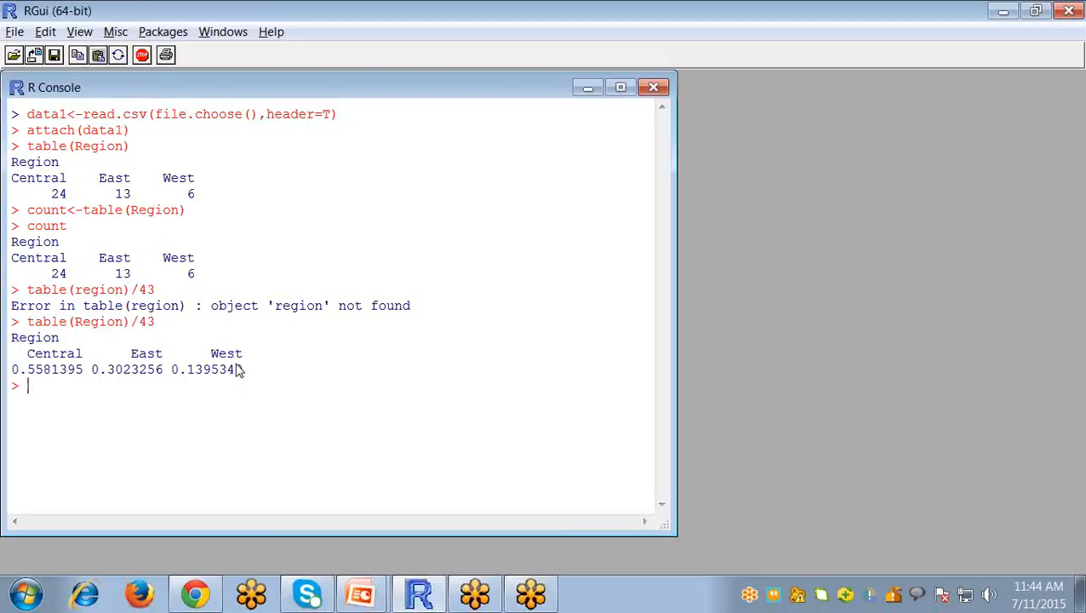
Save percent<-table(Region)/43 and print it: 0.5581395, 0.3023256, 0.1395349.
text(table(Region)/43)
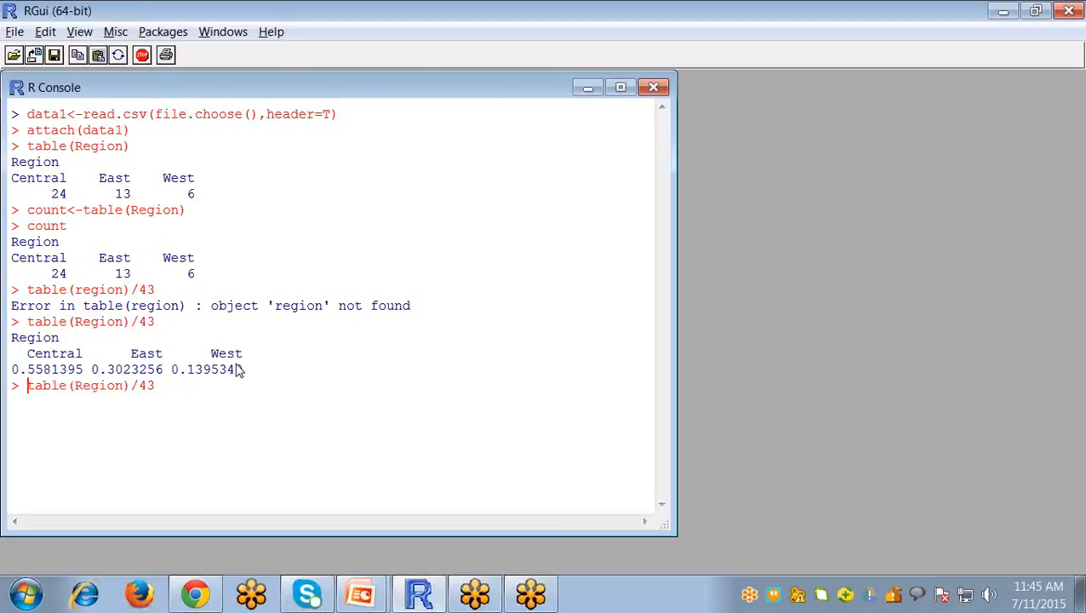
text(percent<-)
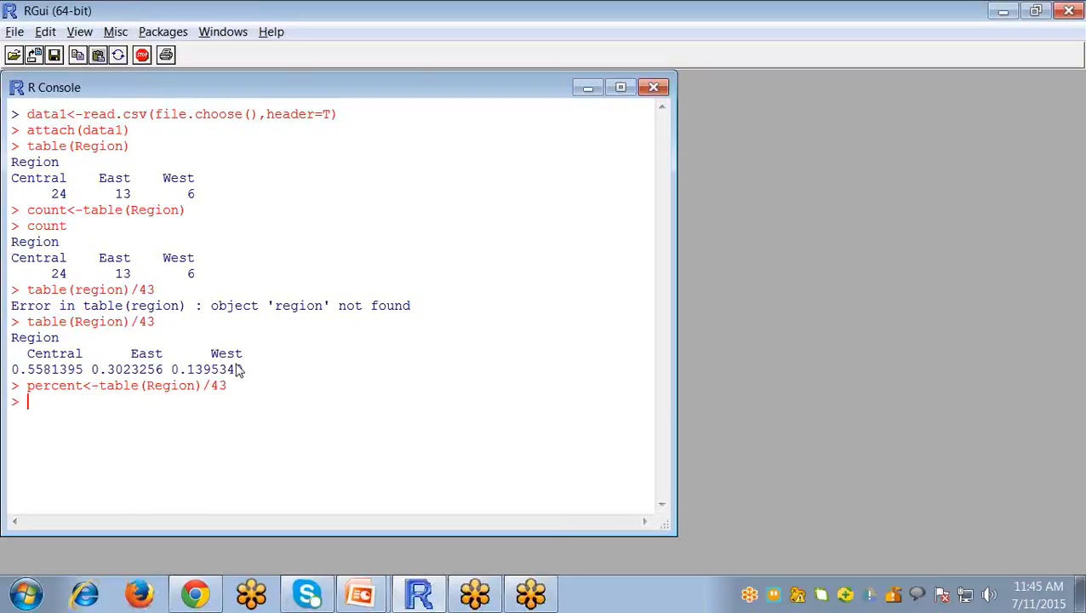
text(percent)
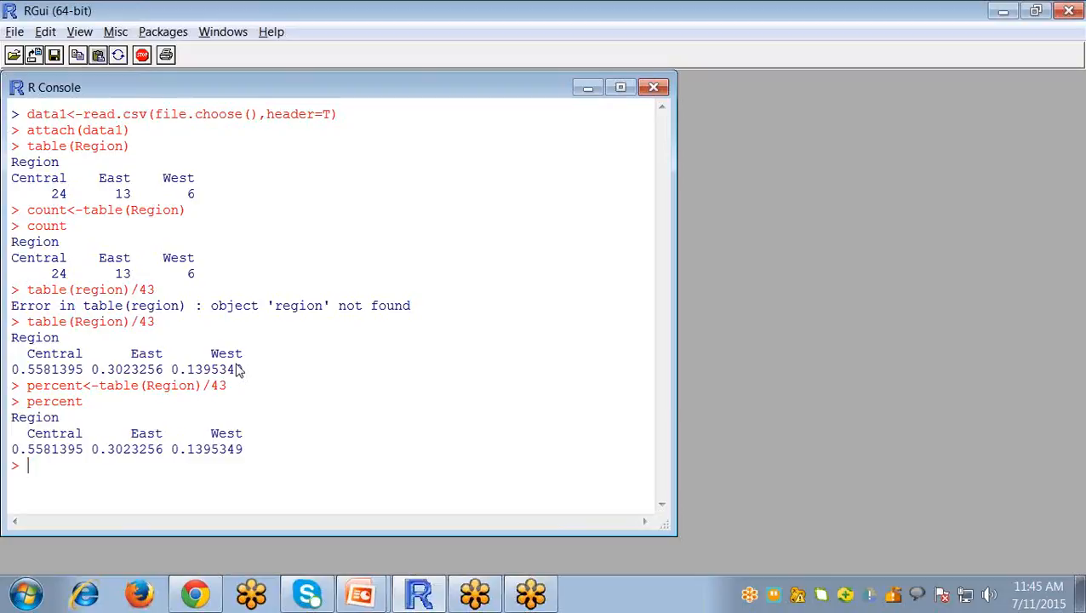
text(barplot()
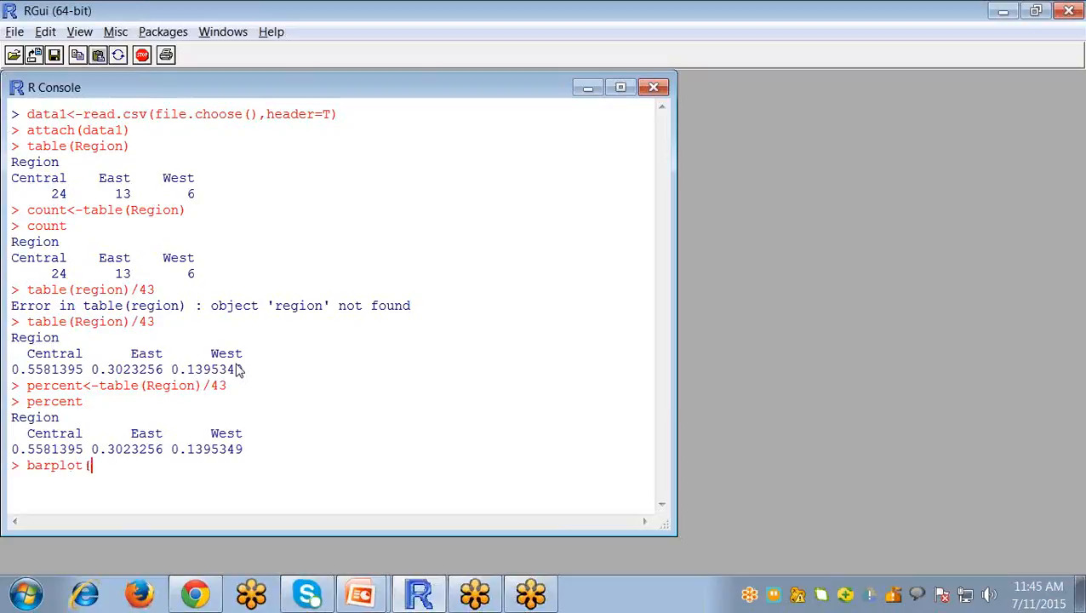
Draw bar charts with barplot(count) and then barplot(percent) for Central, East and West.
text(count))
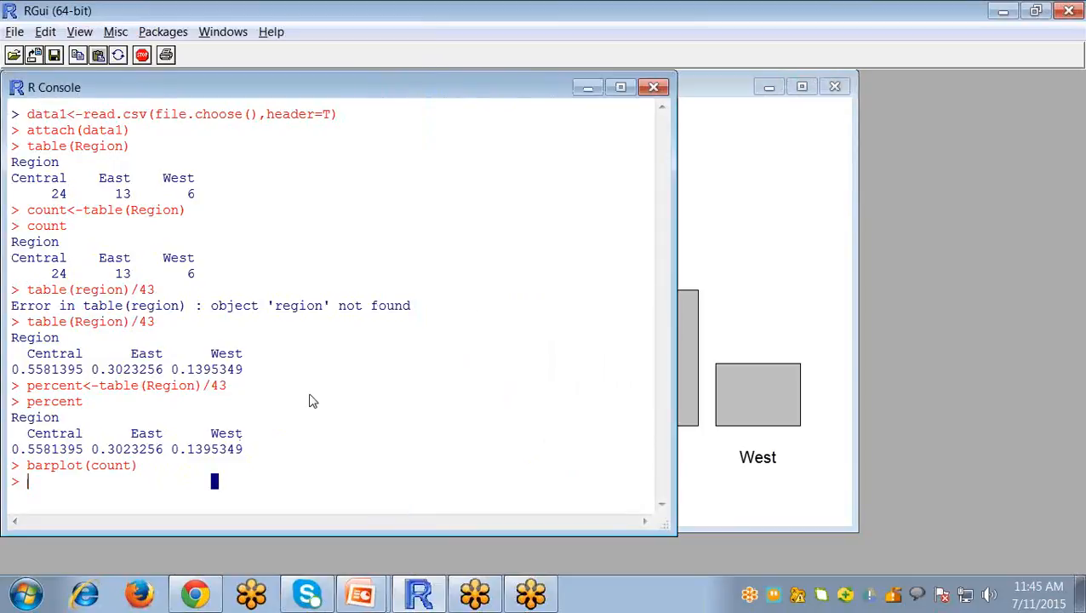
mouse_move(324, 391)
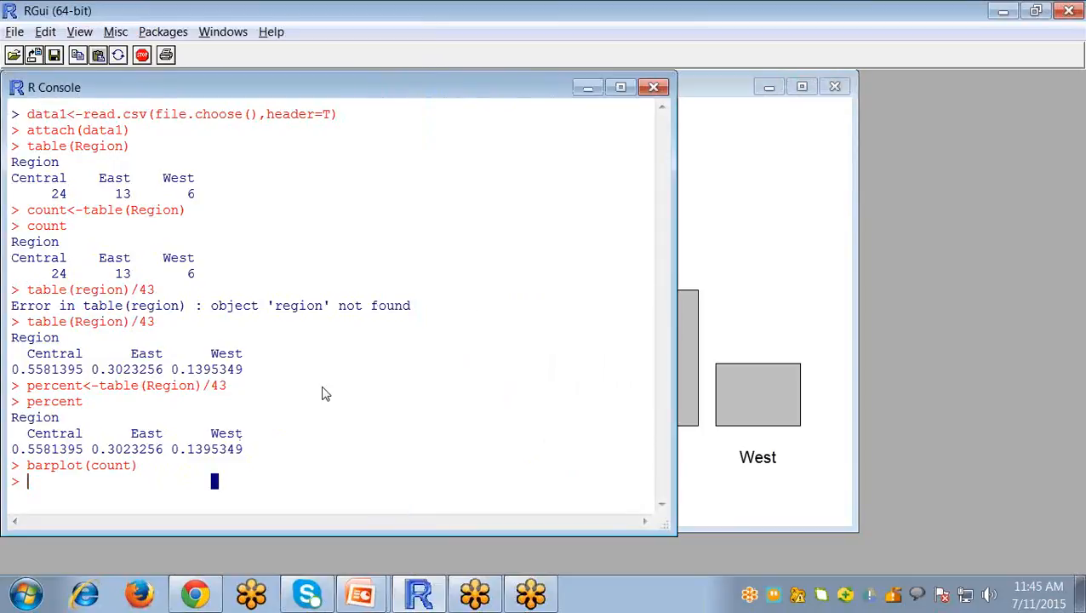
text(b)
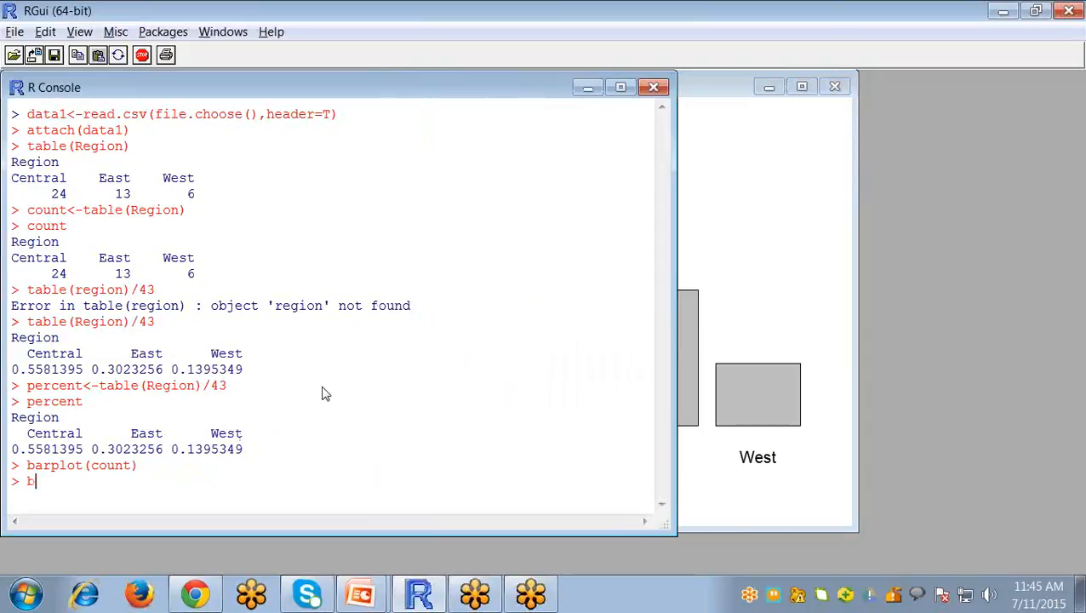
text(arplot)
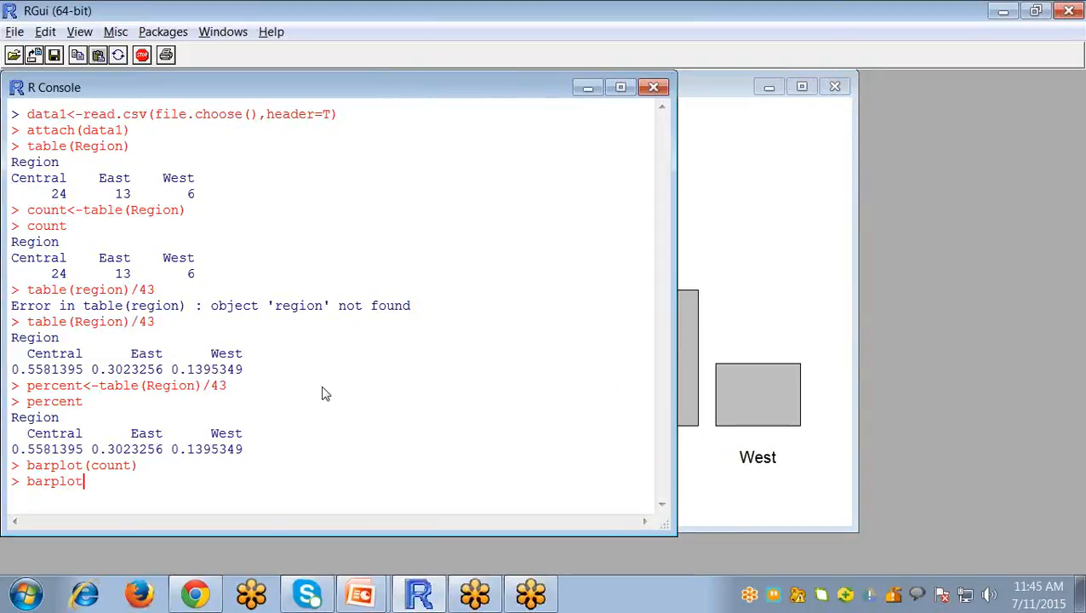
text((pe)
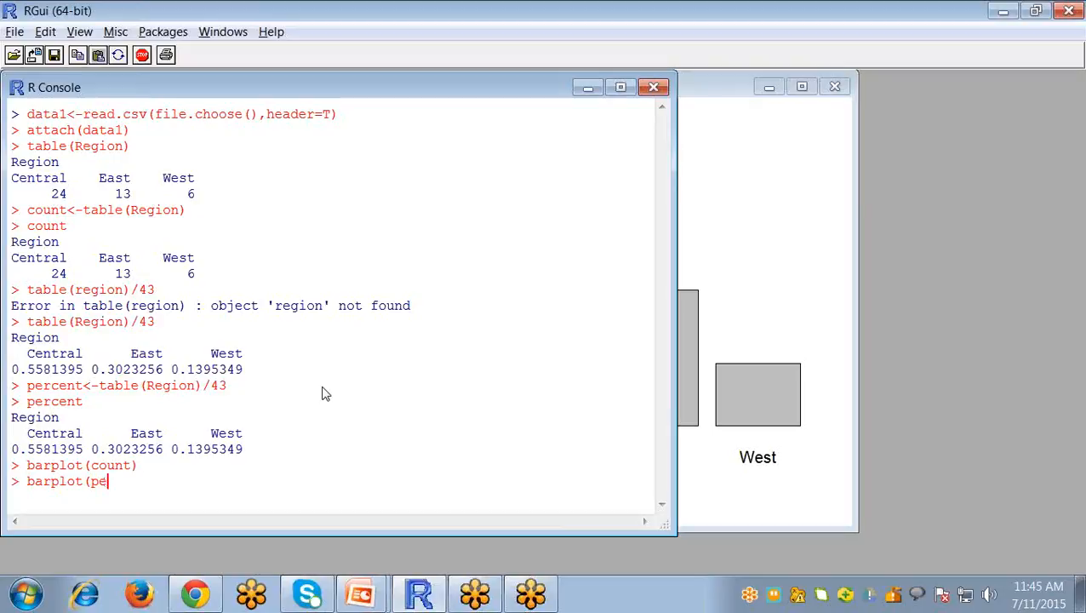
text(rcent)
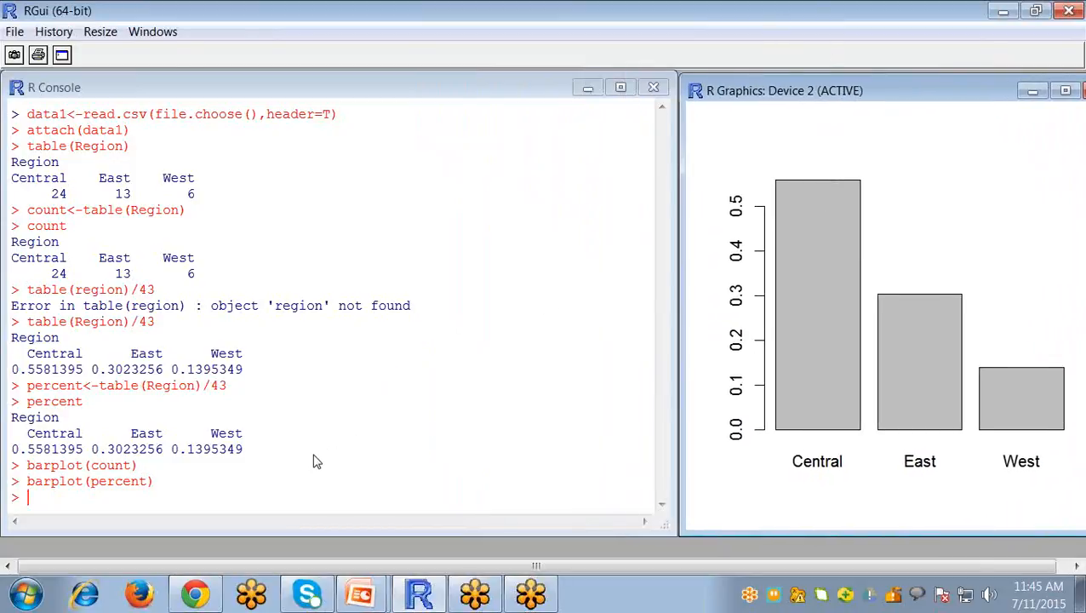
Redraw barplot(percent) with main="Region Distribution" as the chart title.
click(310, 449)
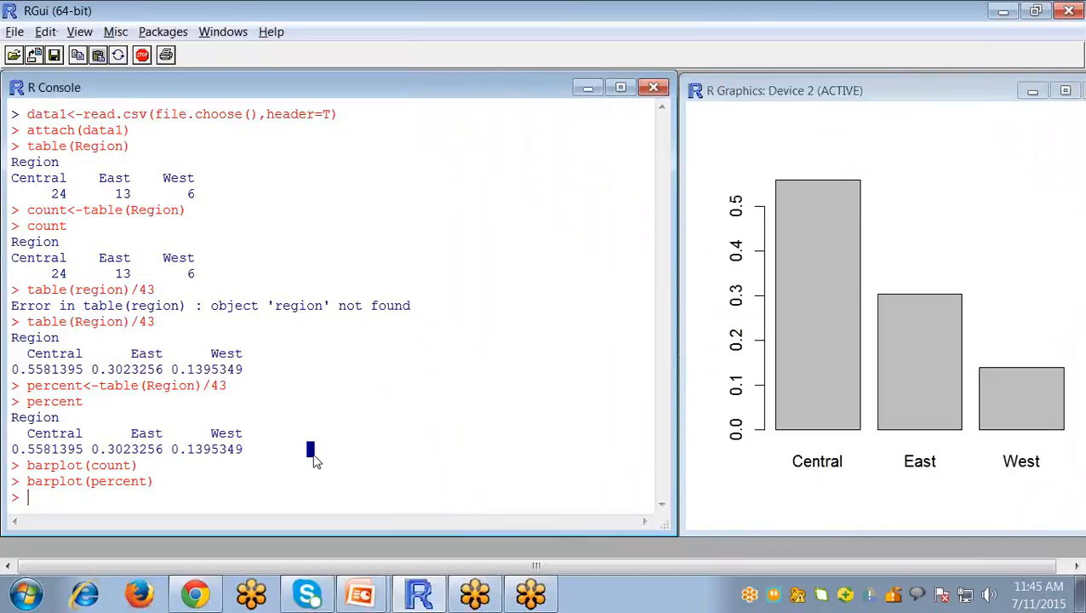
text(barplot(percent))
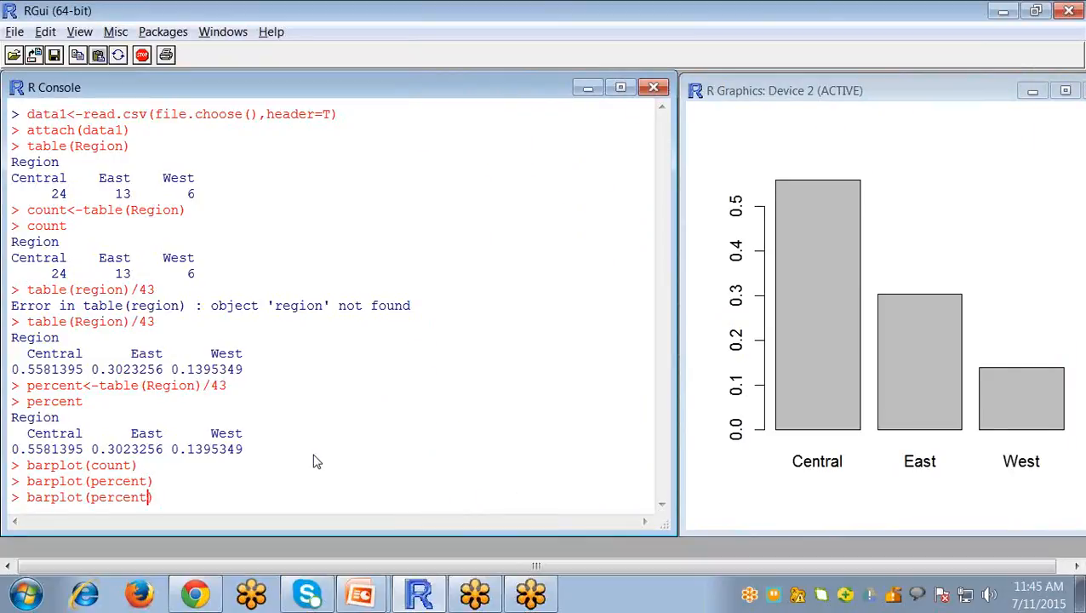
text(,main=)
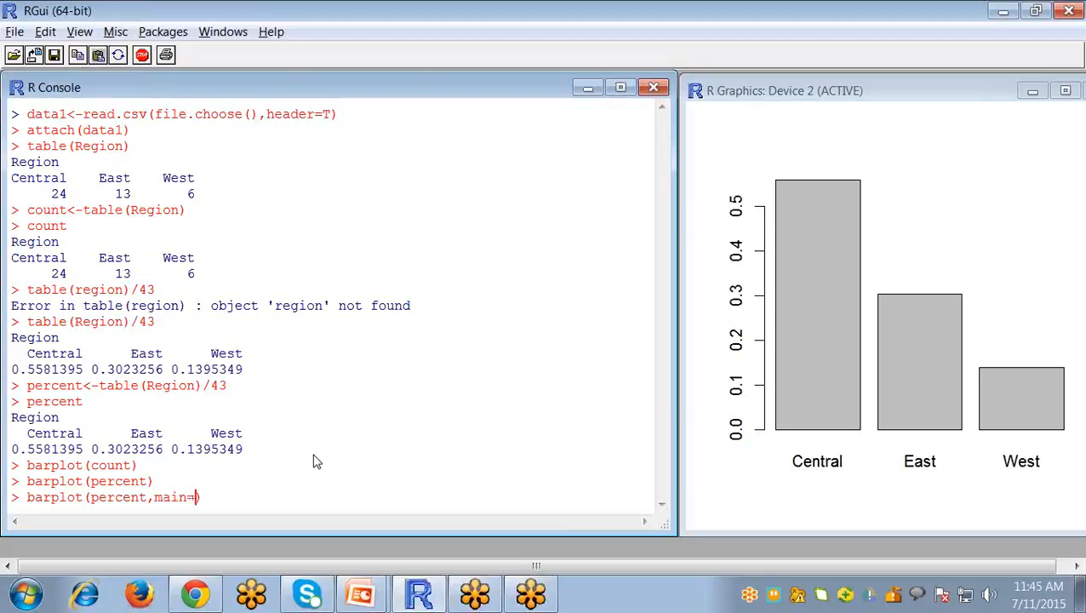
text("")
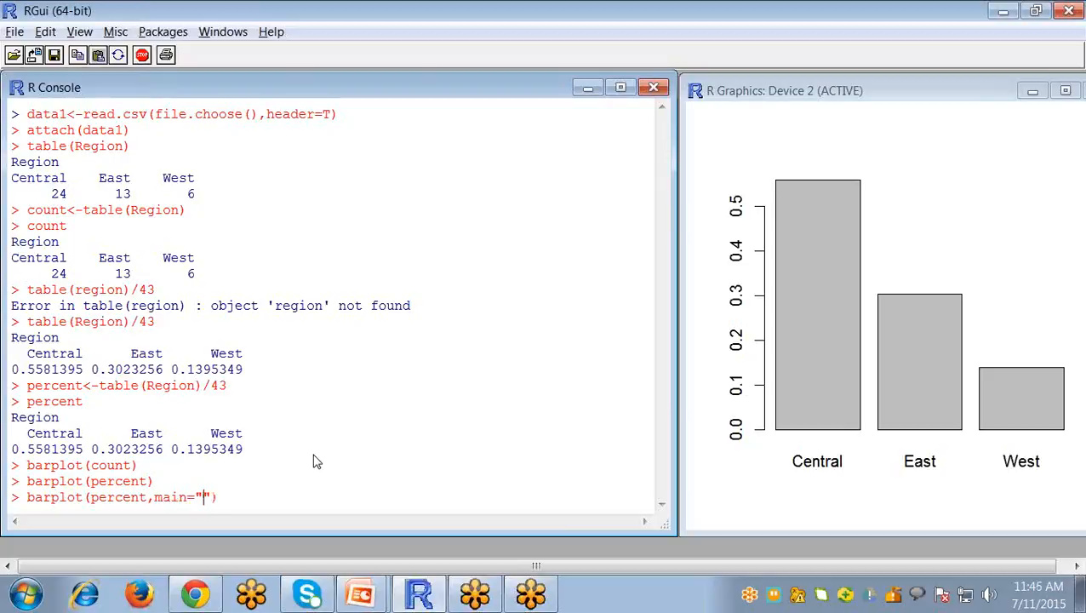
text(Re)
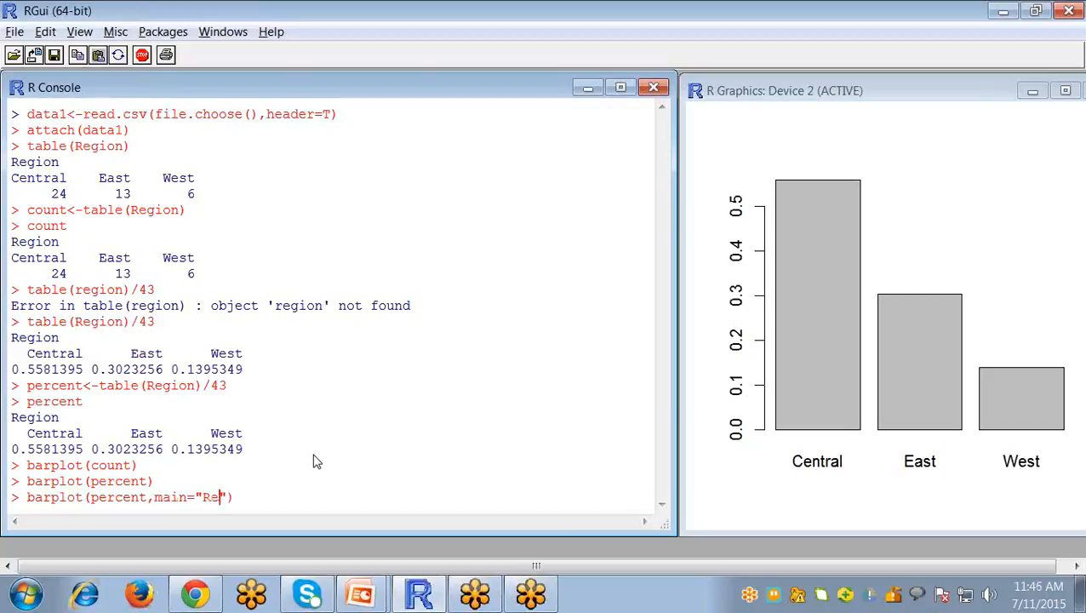
text(gion D)
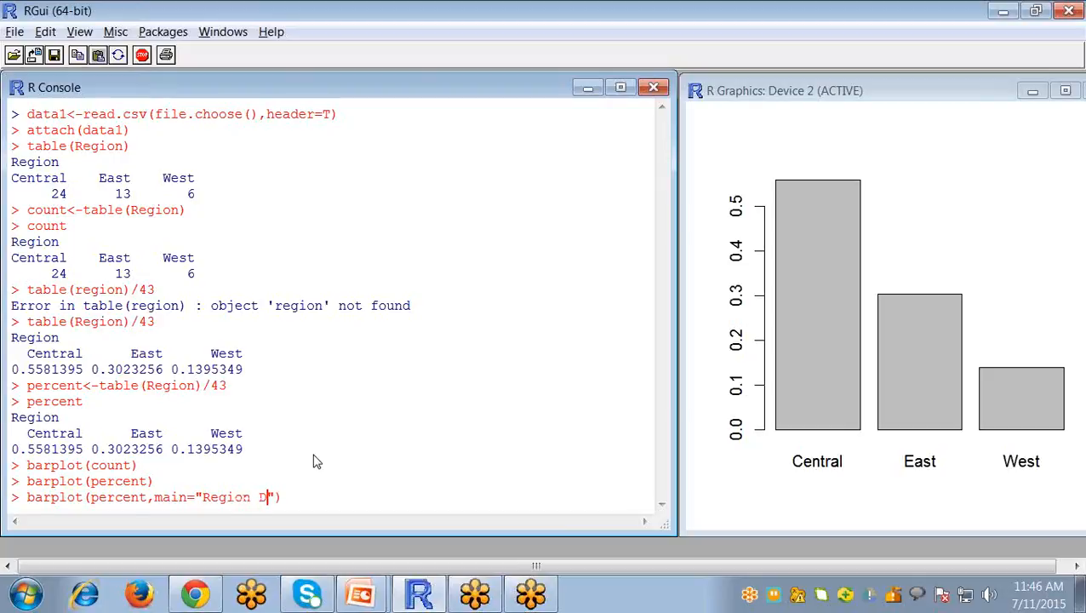
text(istribu)
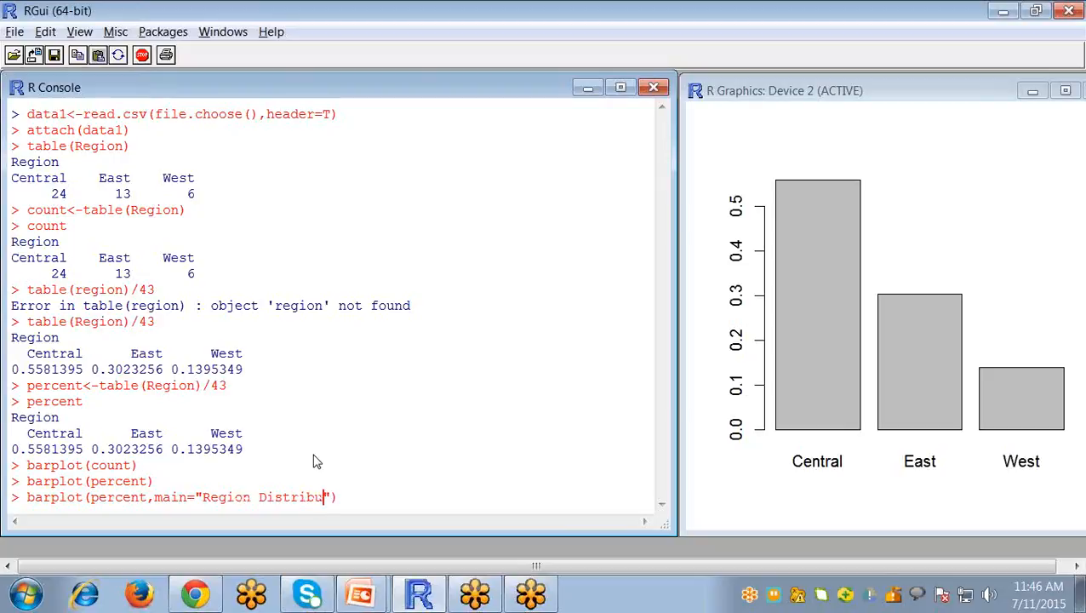
text(tion)
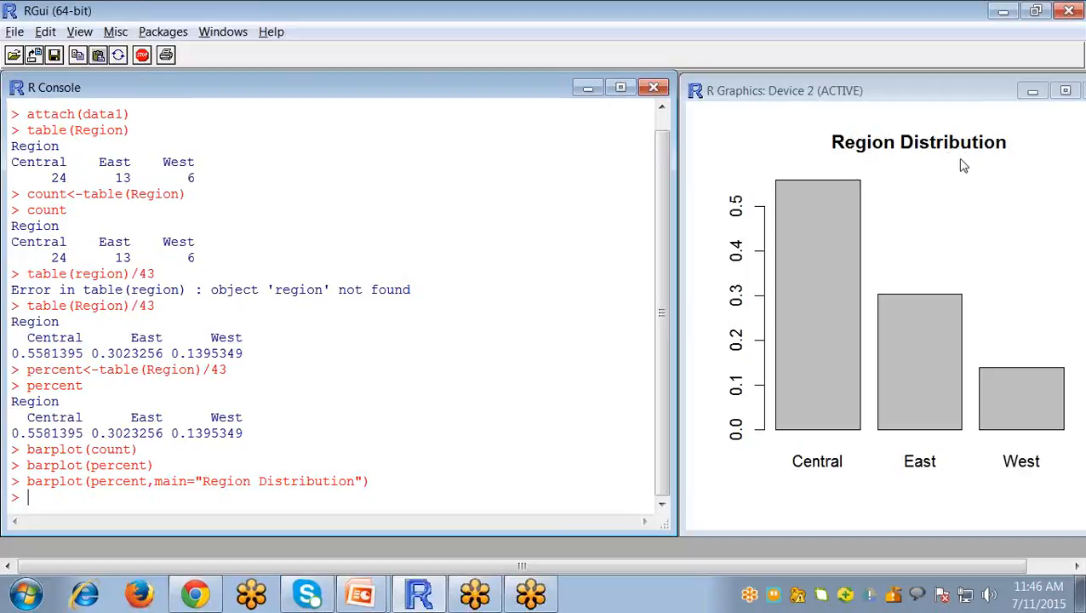
mouse_move(473, 459)
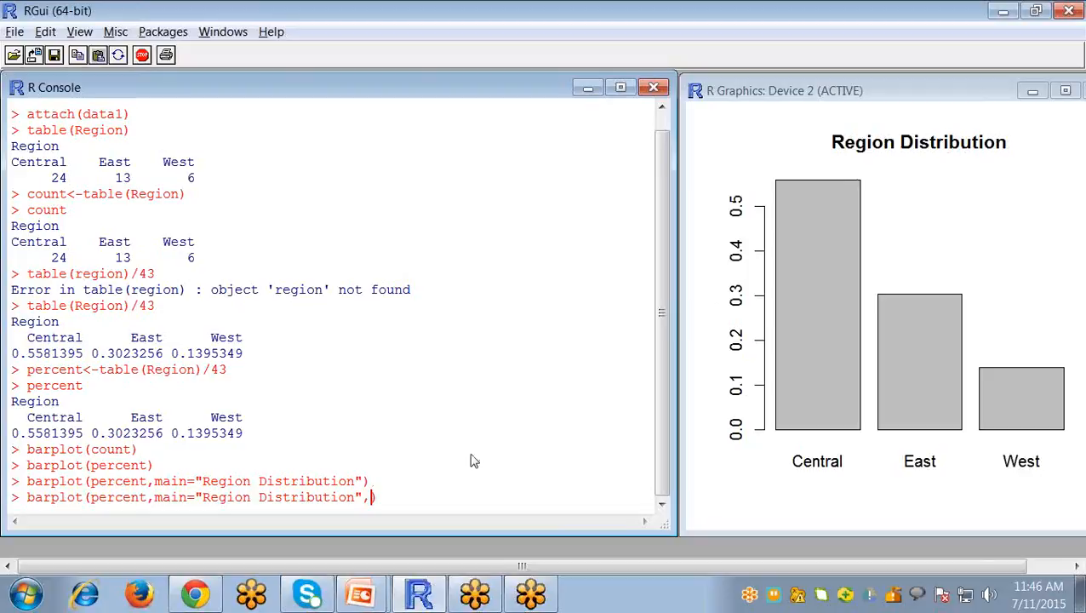
Add axis labels xlab="Region" and ylab="%" to the percentage bar chart.
text(xlab)
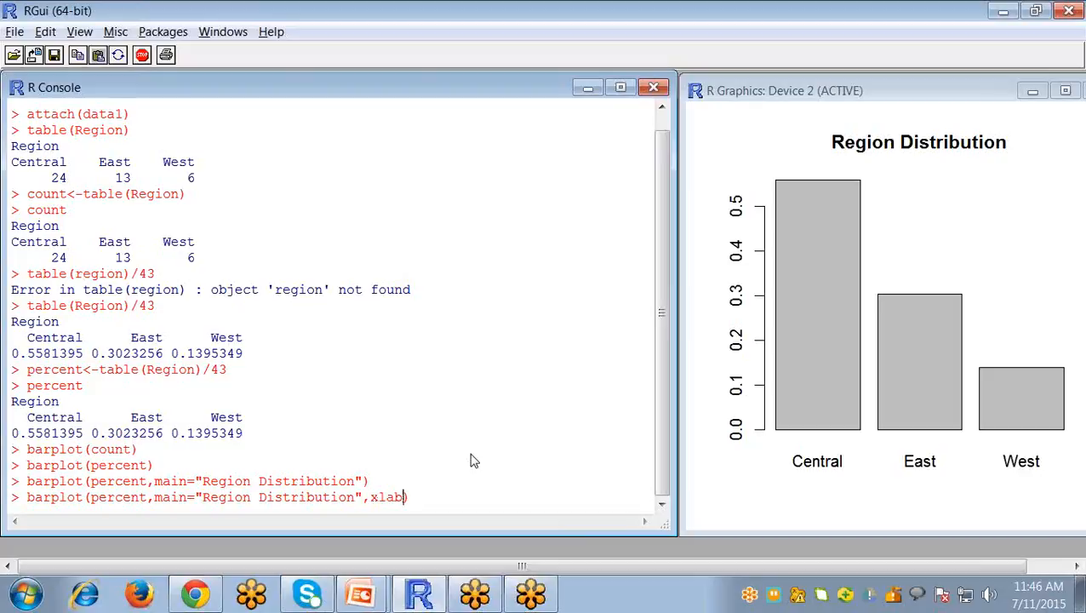
text(=")
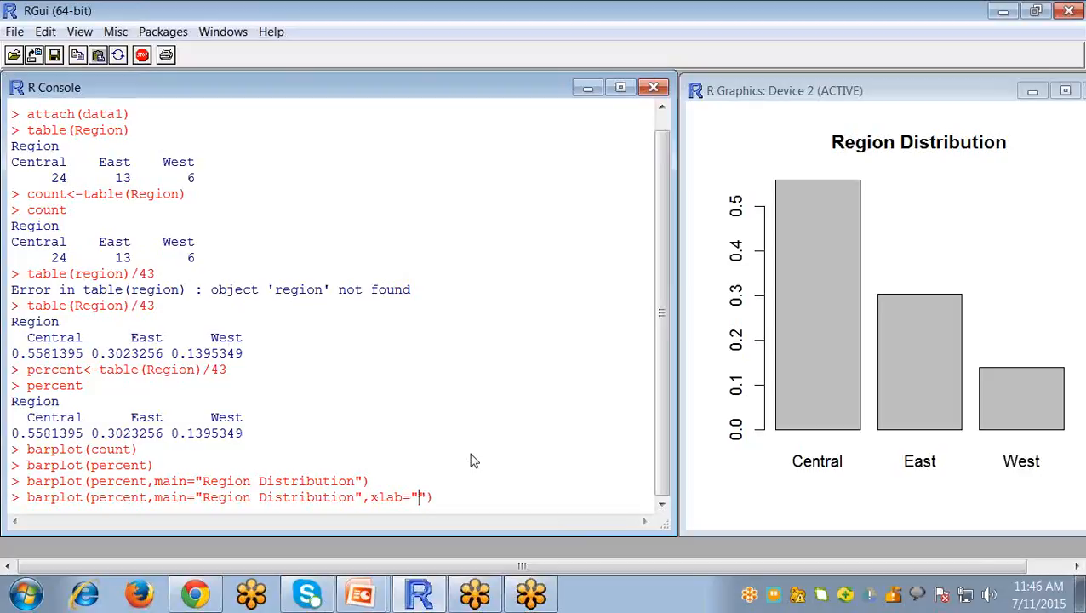
text(Region)
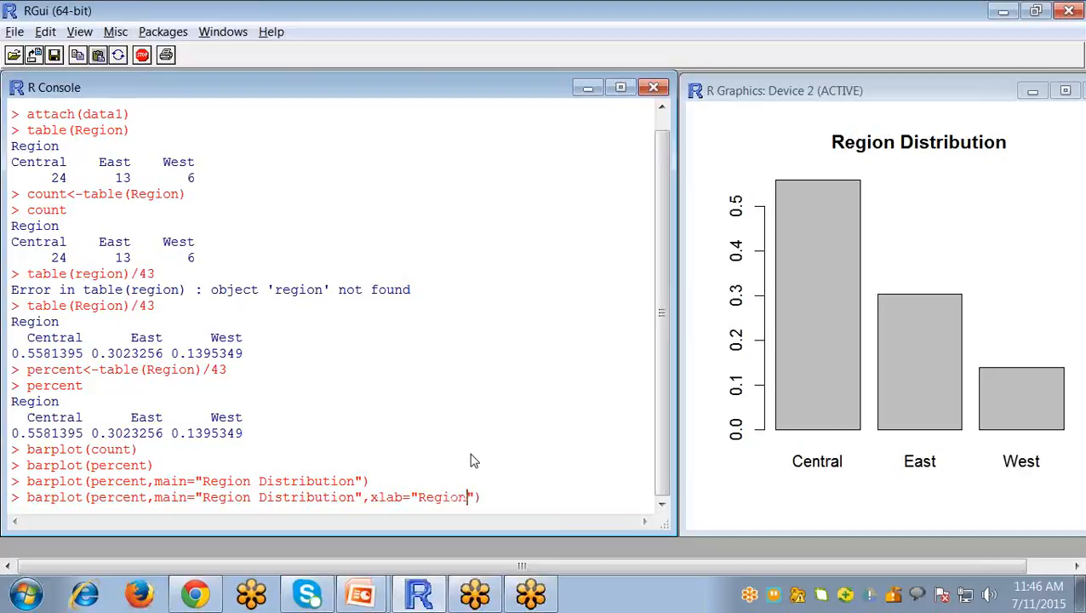
text(,)
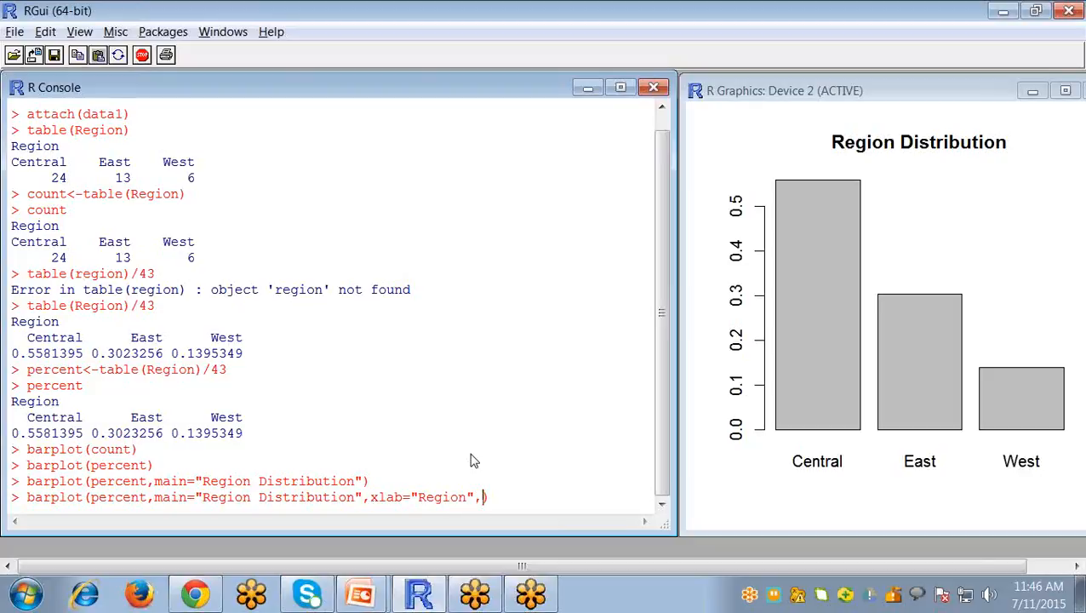
text(ylab)
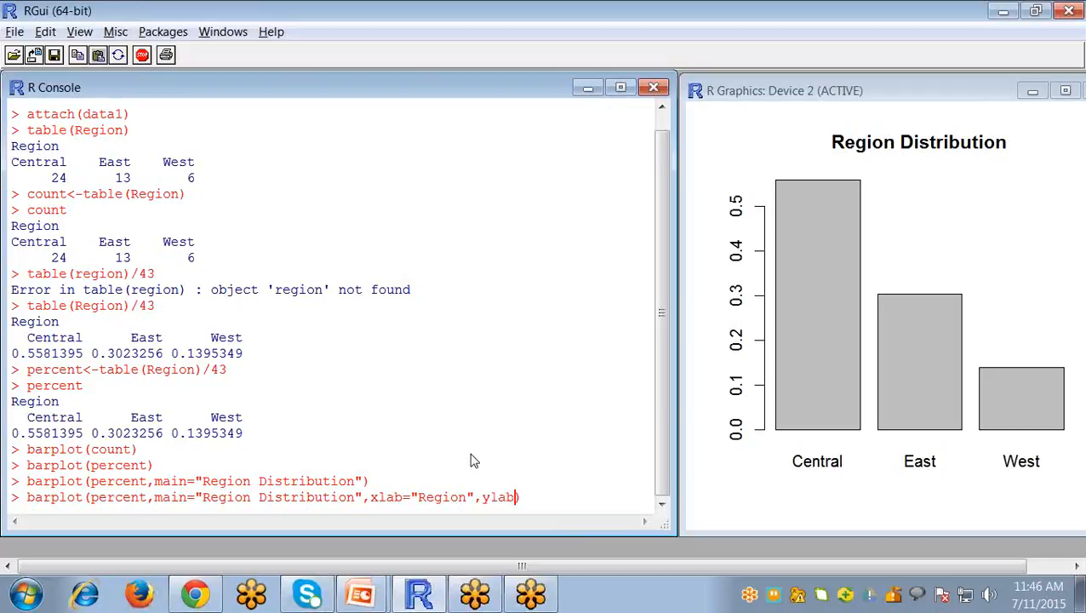
text(=")
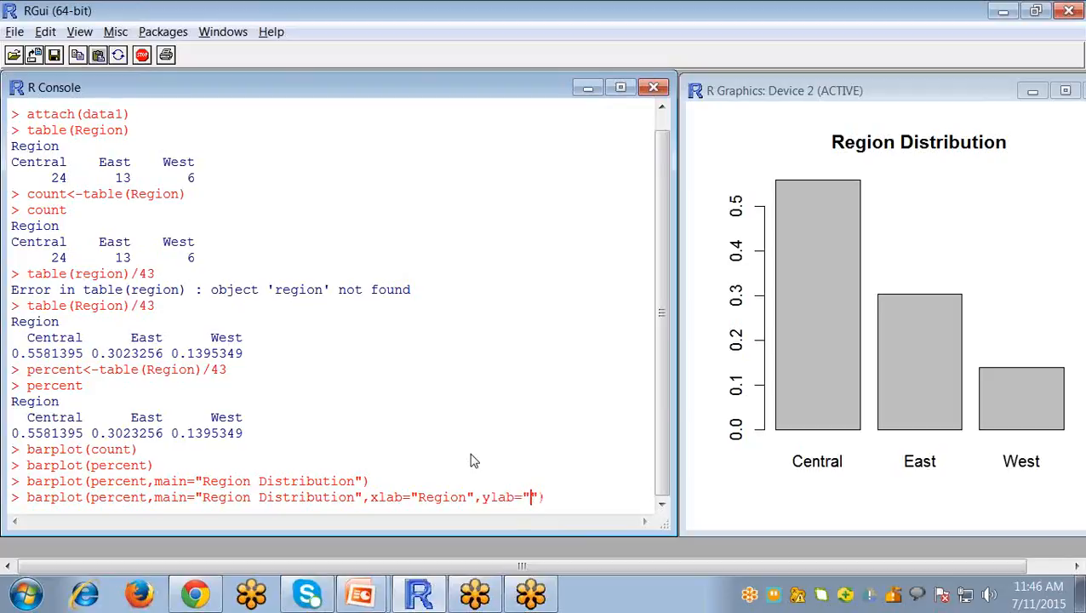
text(%)
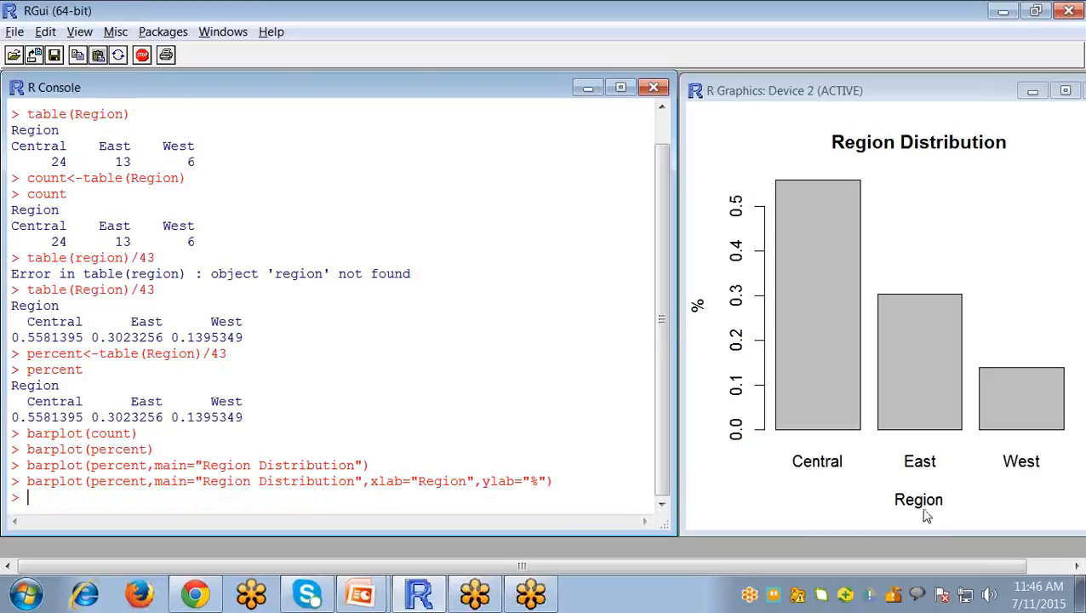
mouse_move(796, 303)
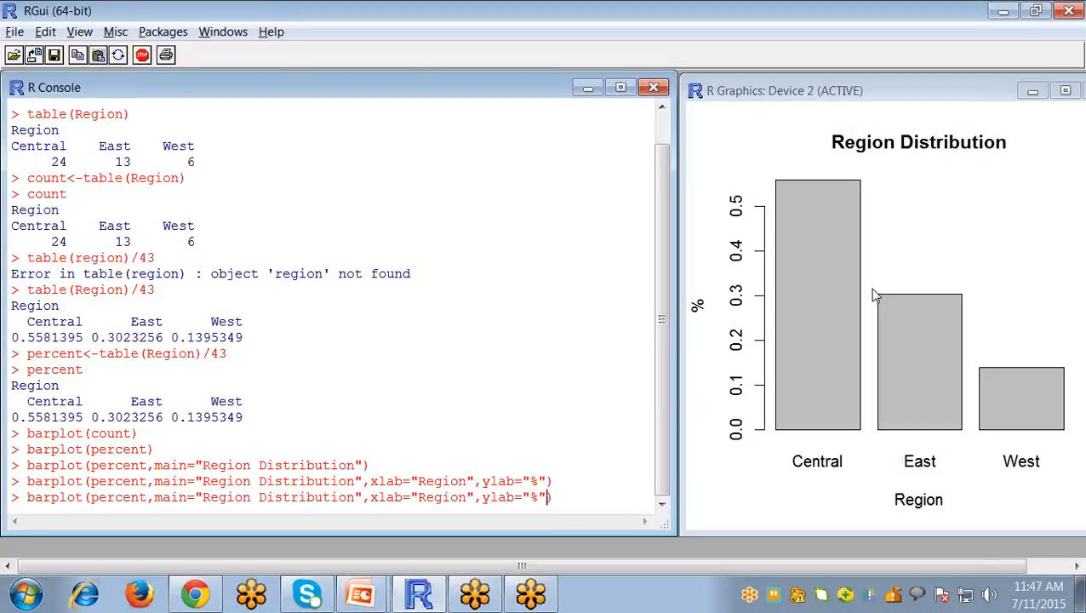
Redraw the bar chart with las=1 so y-axis numbers read horizontally.
text(,la)
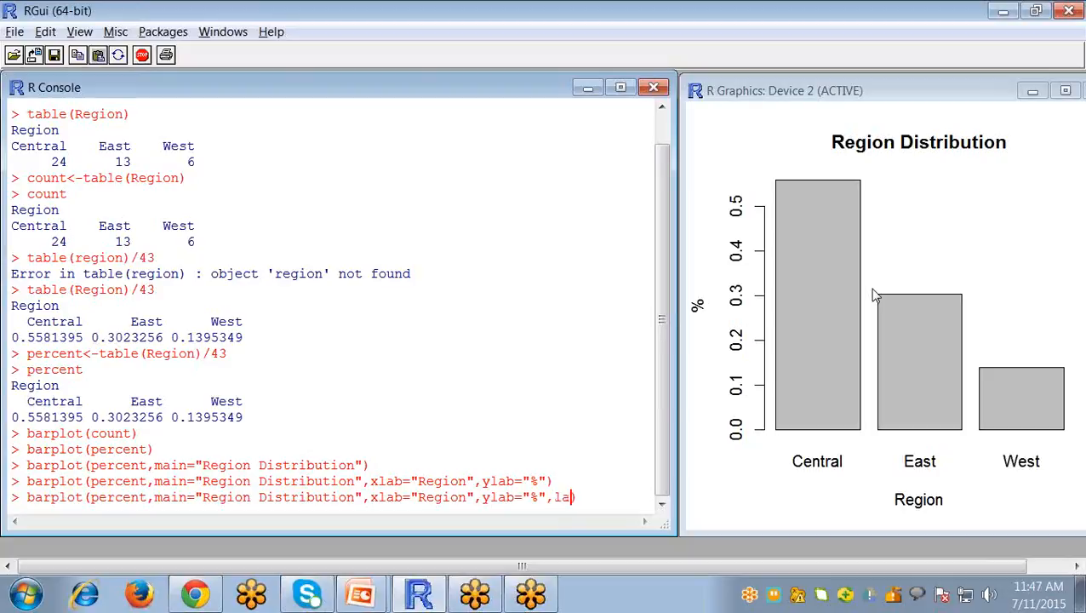
key(enter)
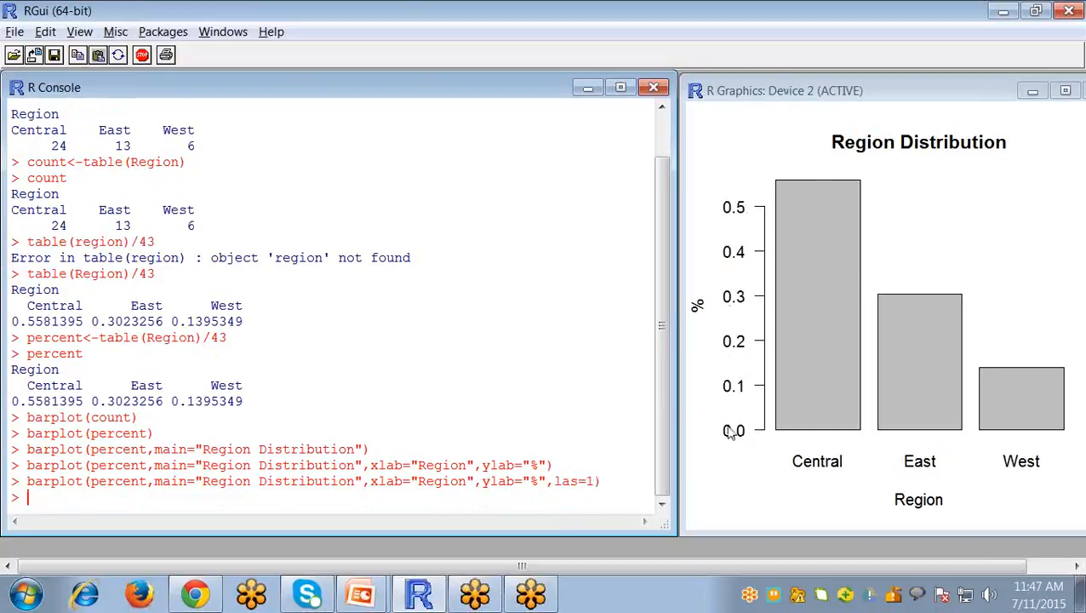
mouse_move(735, 446)
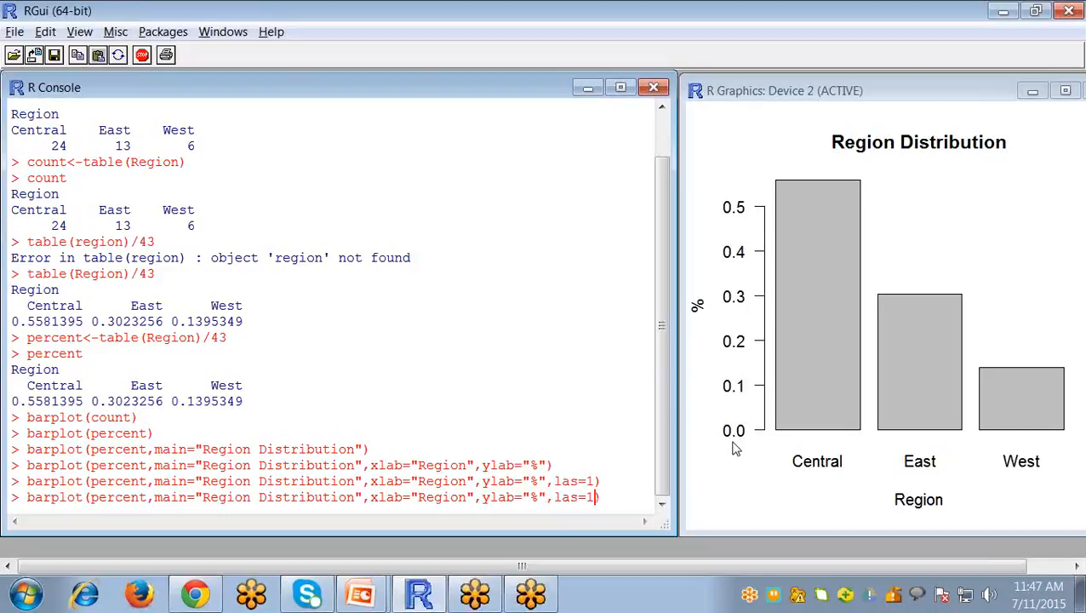
Relabel the bars with names.arg=c("C","E","W") and redraw.
text(names.arg=)
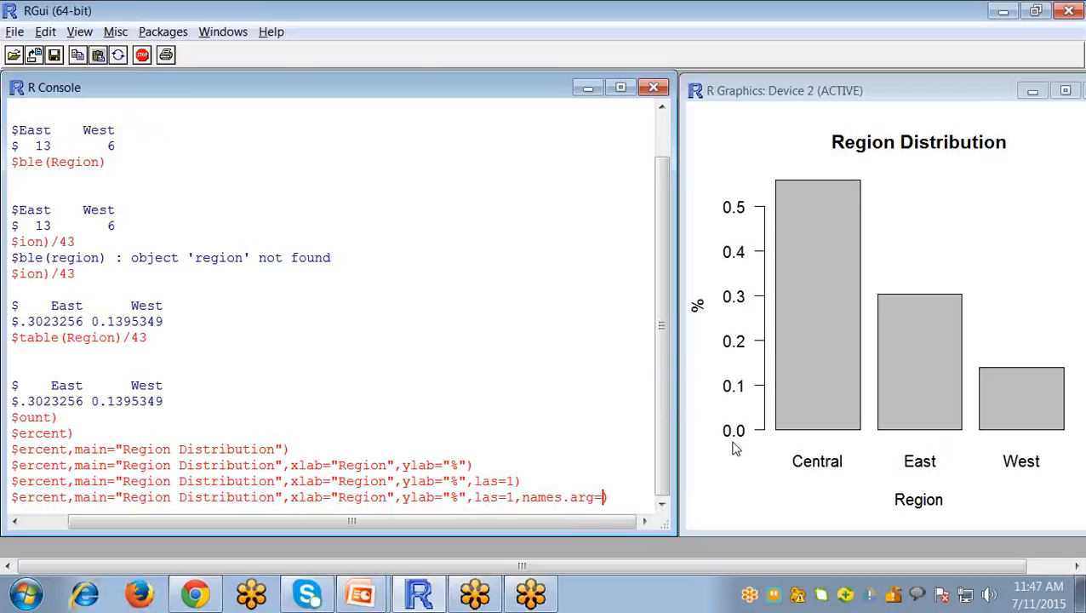
text(c()
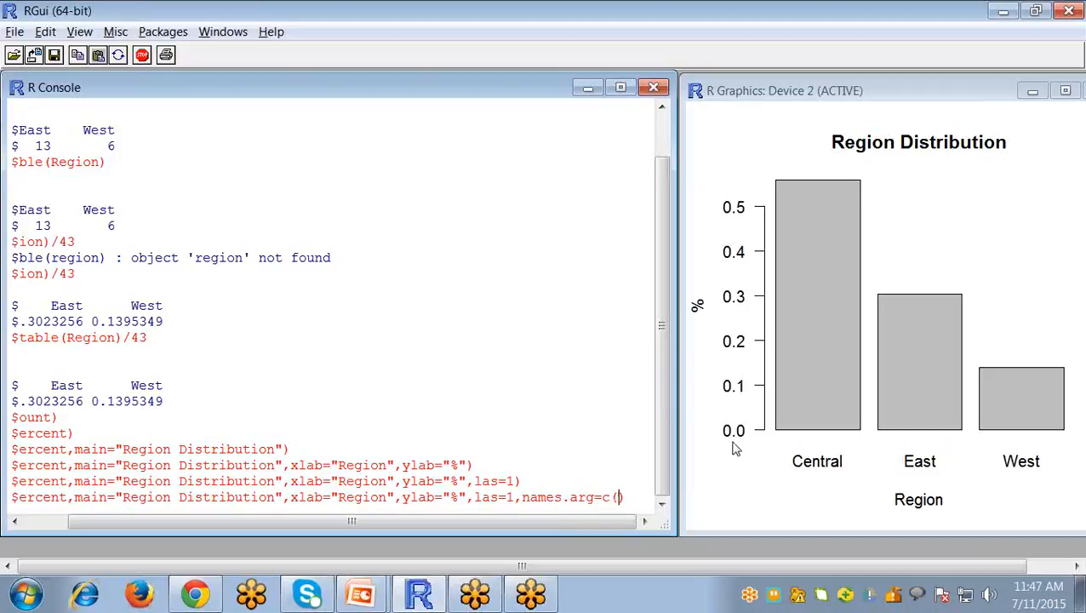
text("C)
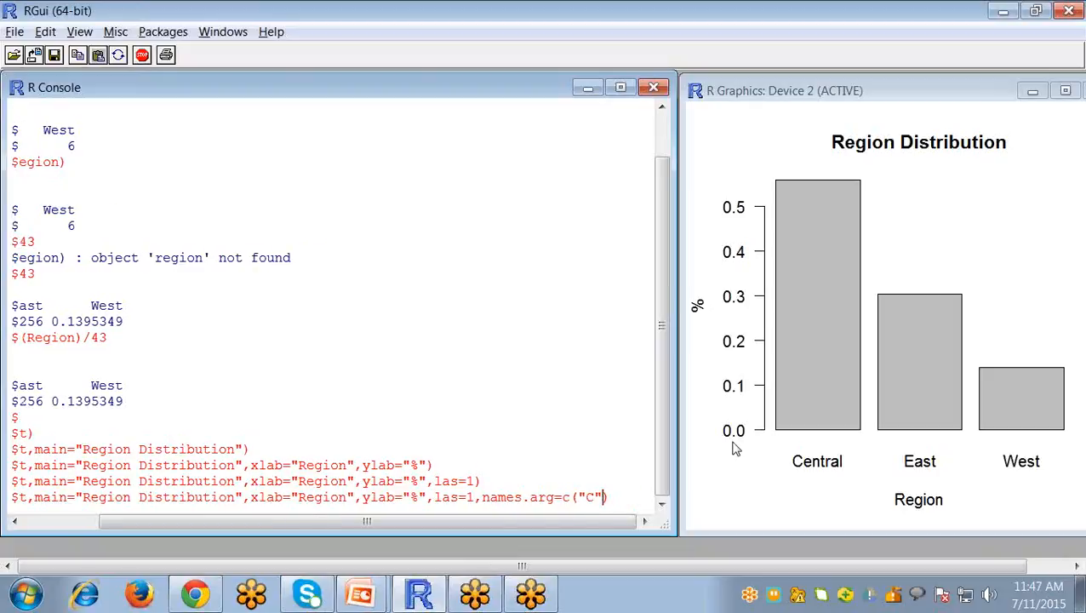
text(,"")
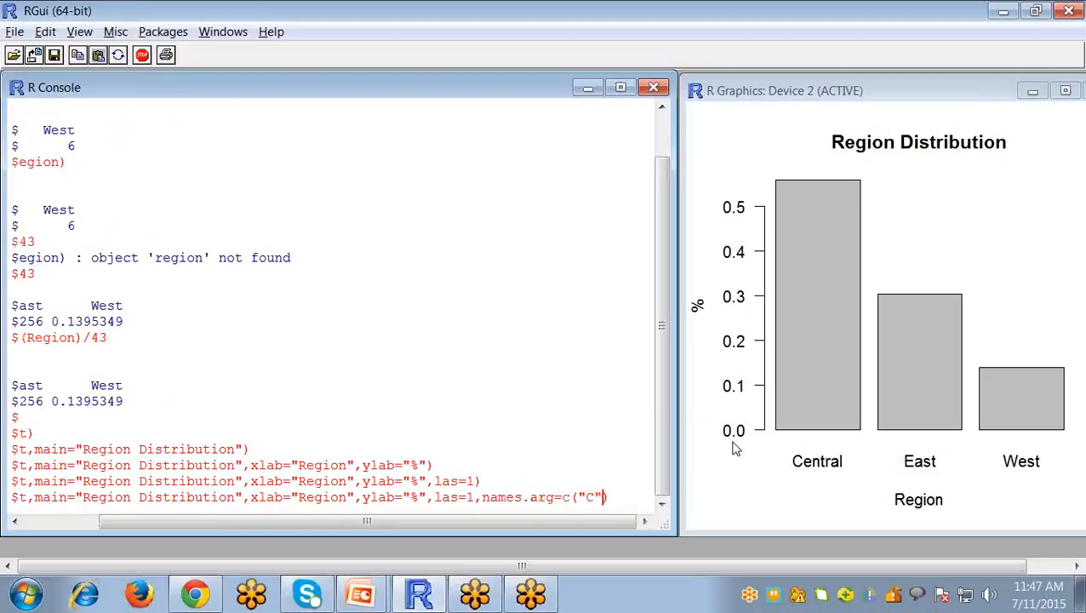
text(,"")
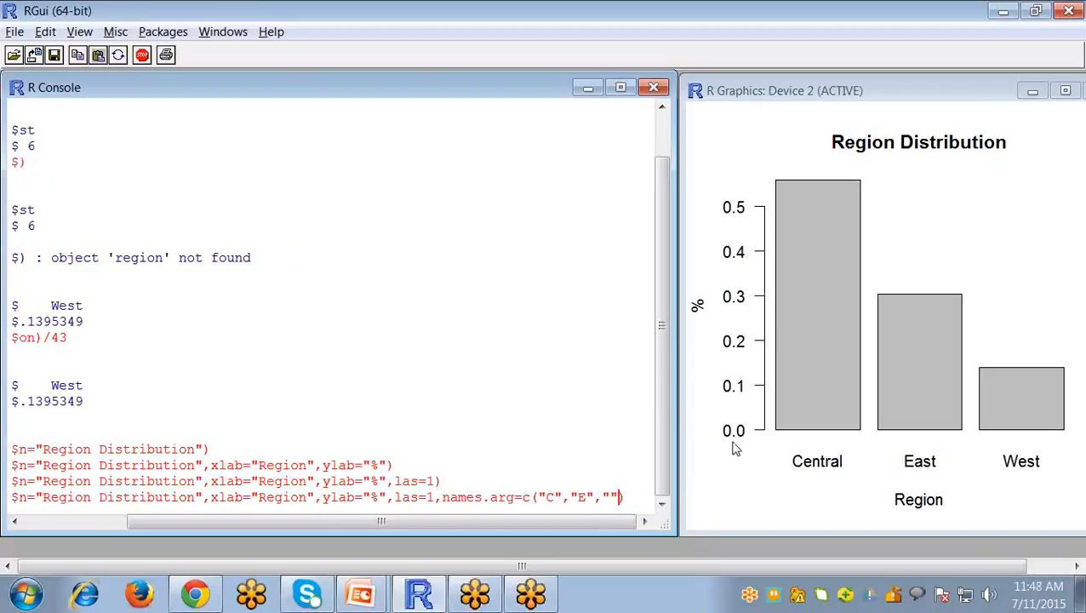
text(W"))
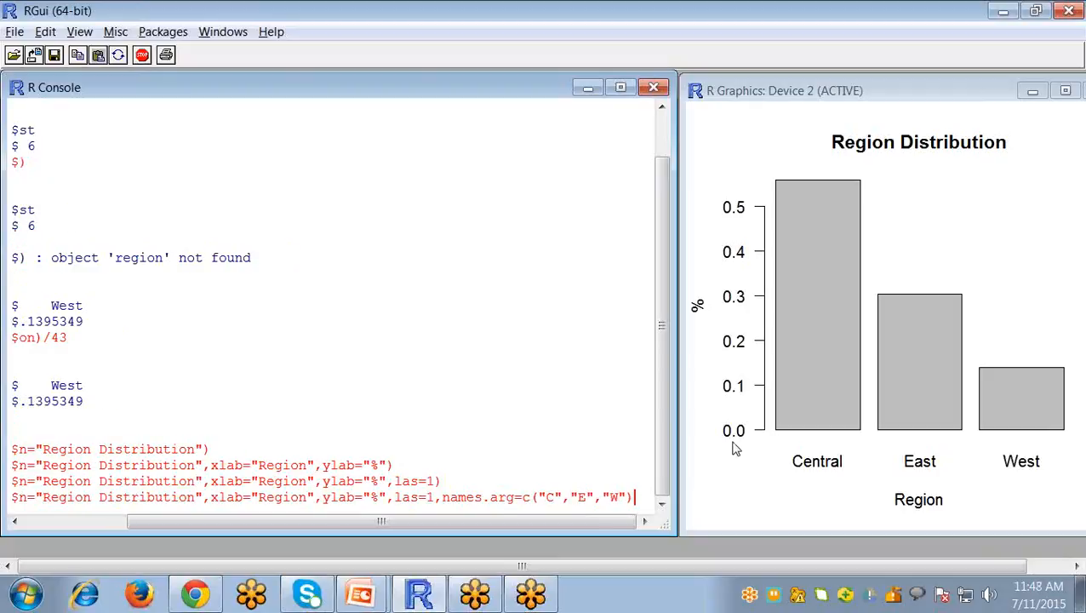
text())
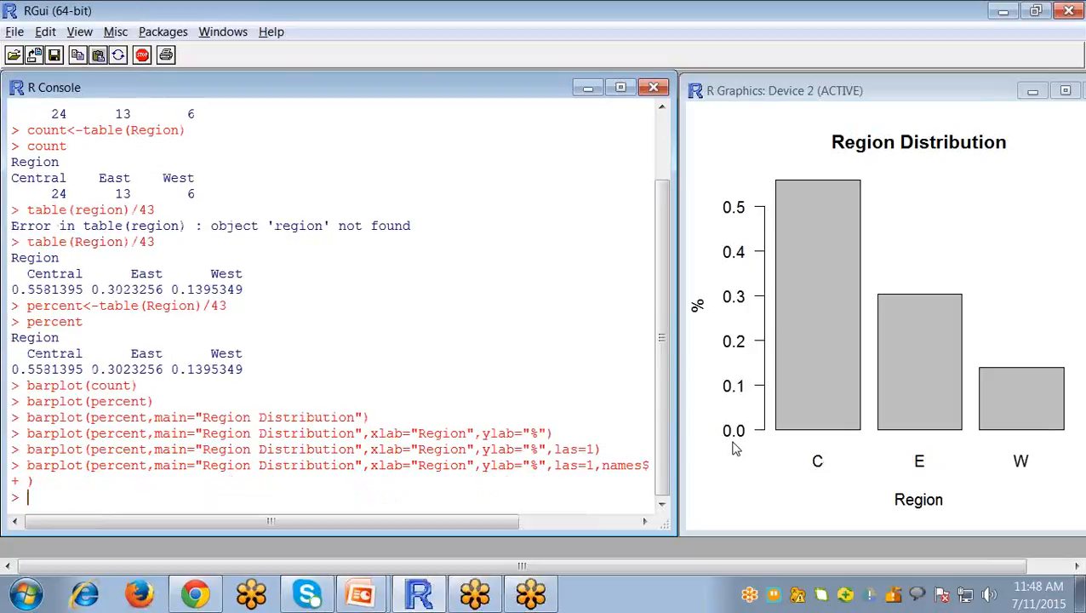
mouse_move(1051, 466)
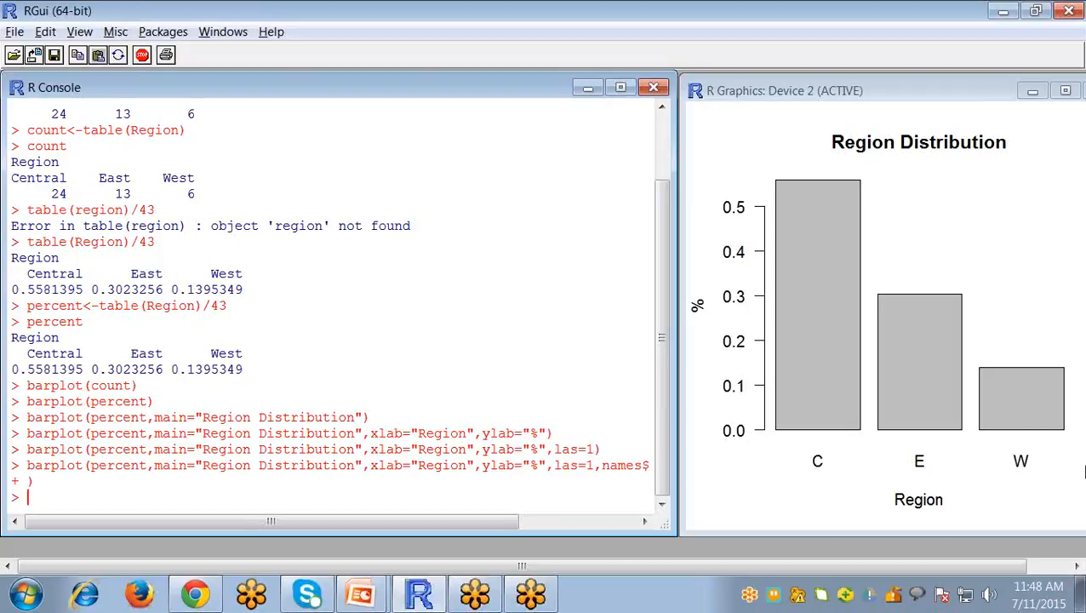
Redraw with horiz=TRUE and swapped labels ylab="Region", xlab="%".
text())
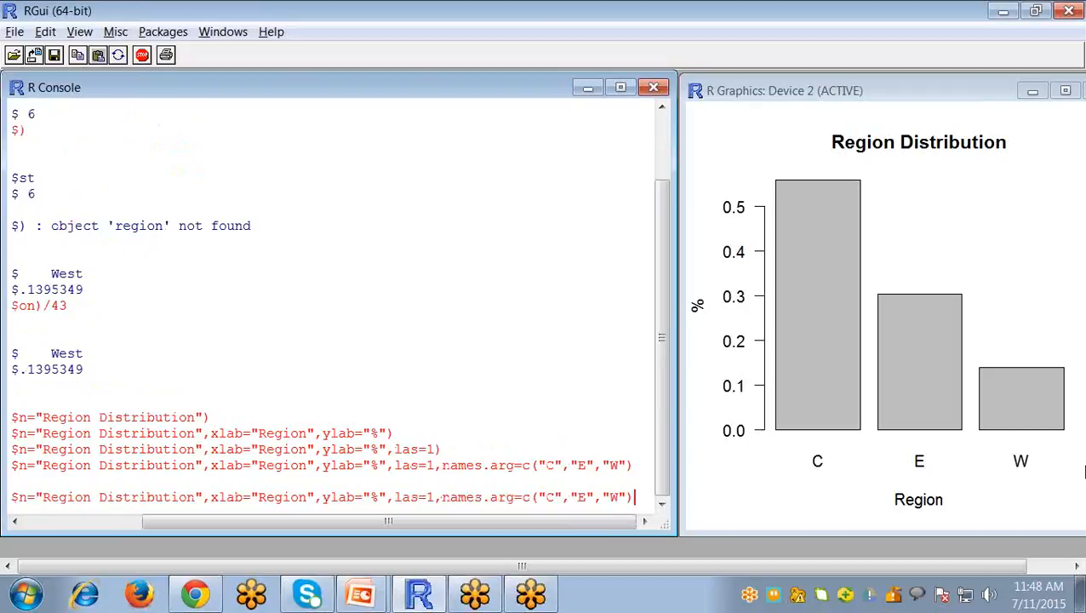
text(,)
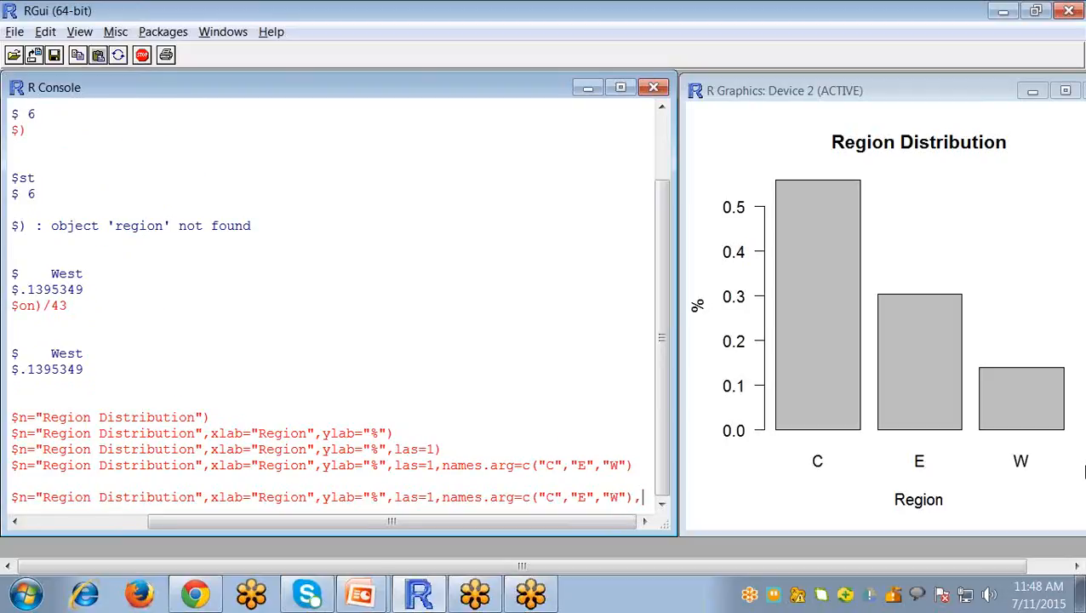
text(ho)
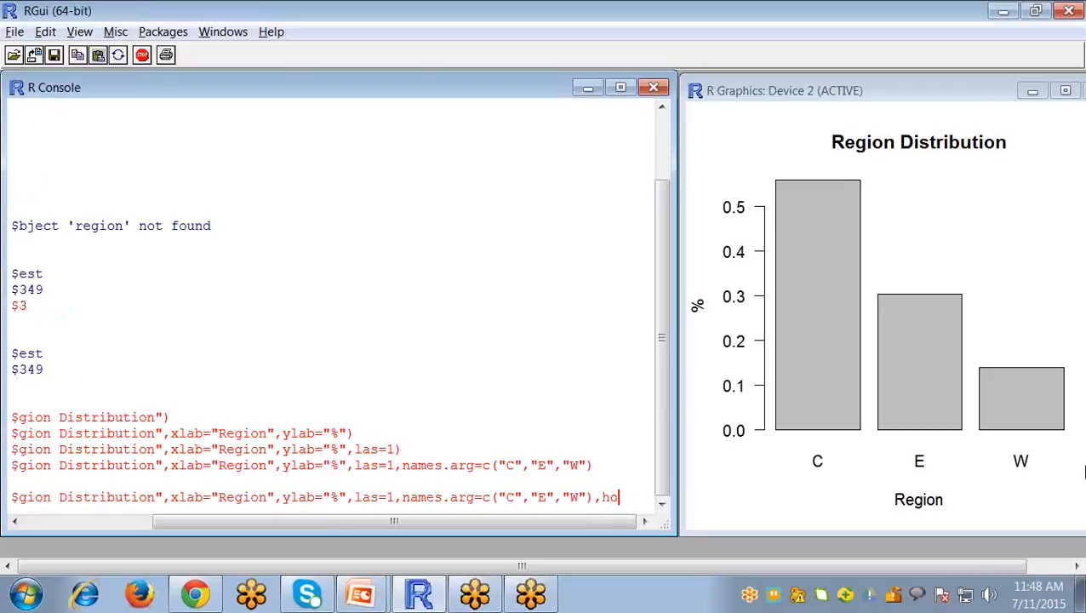
text(riz)
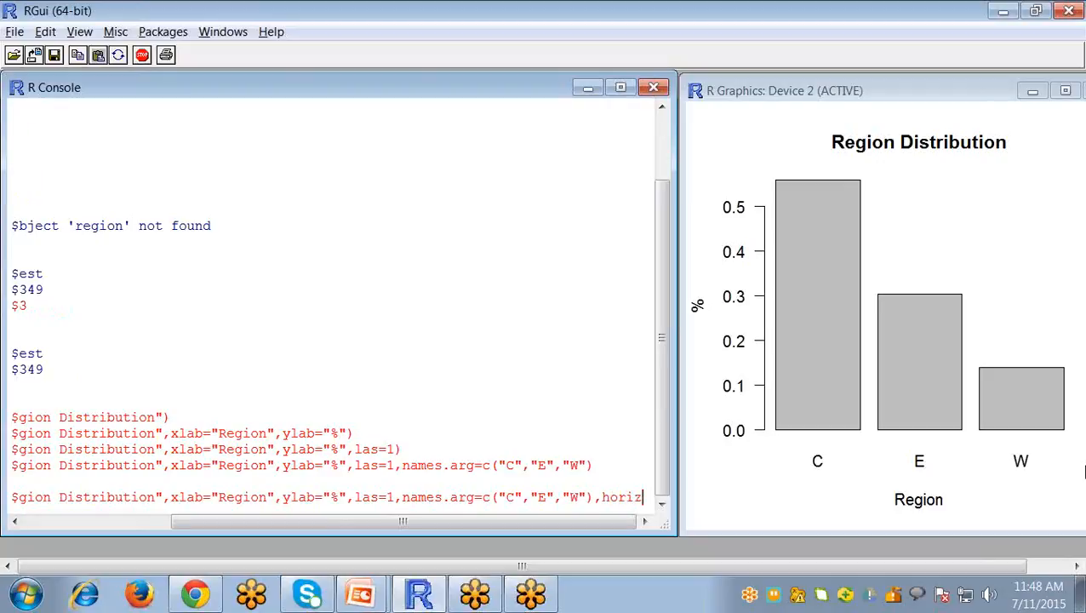
text(=TR)
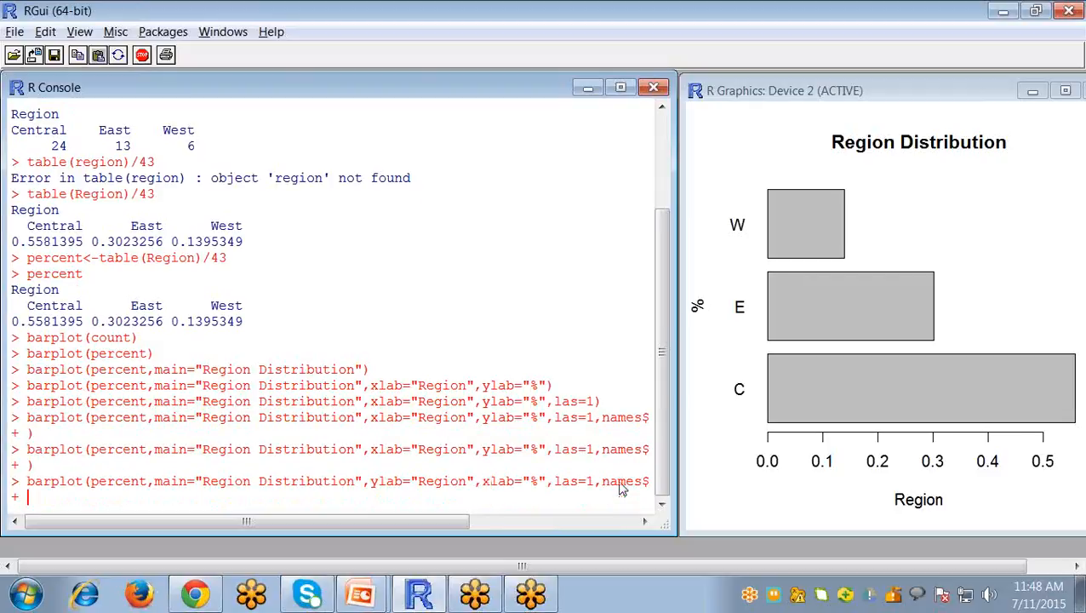
key(Return)
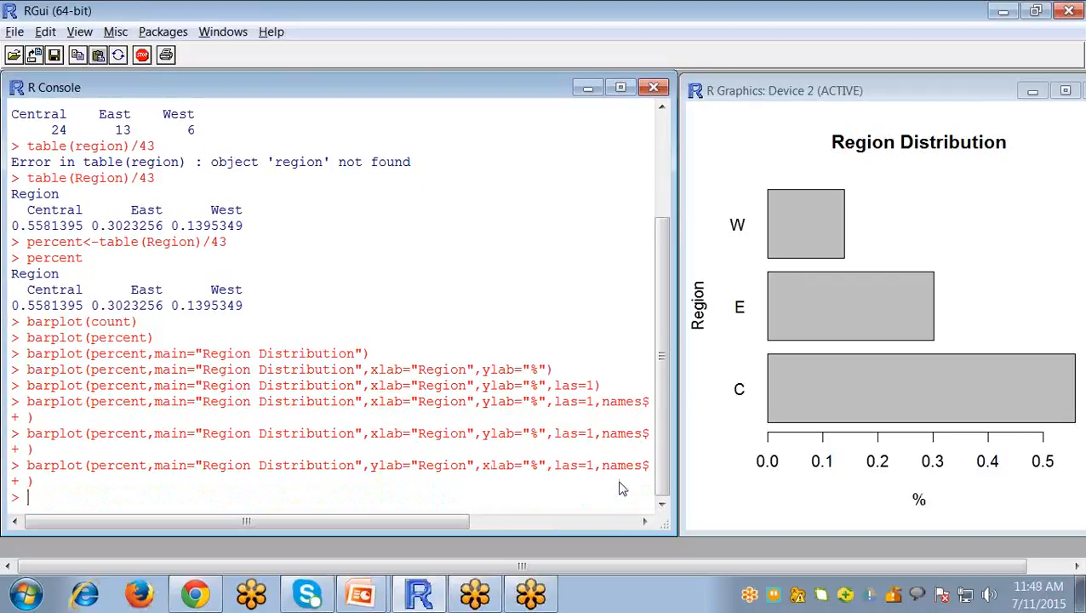
mouse_move(728, 335)
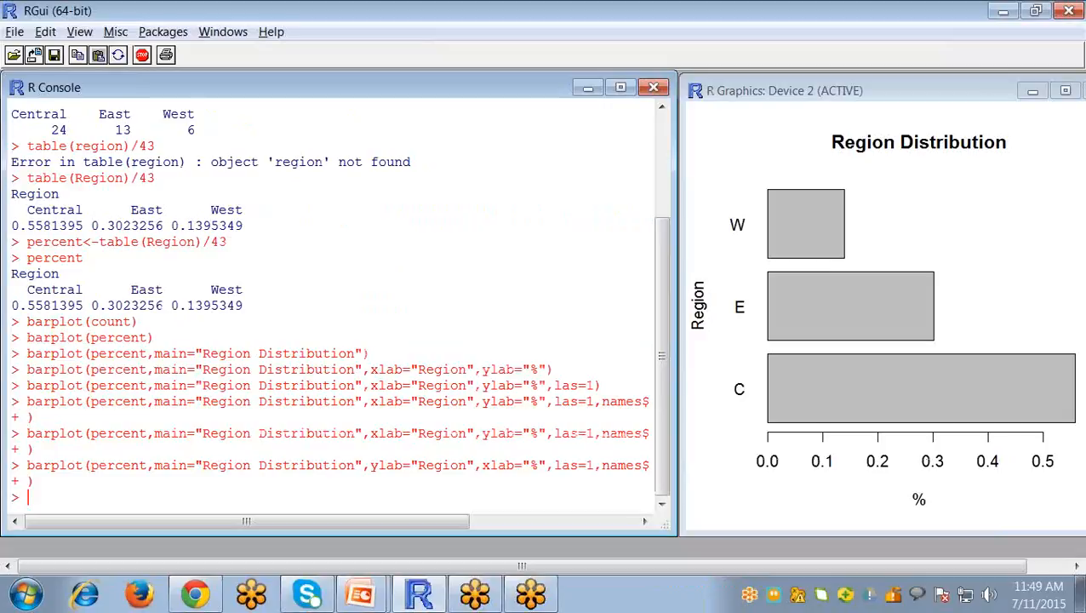
Draw pie(count), a pie chart with Central, East and West slices.
text(pie()
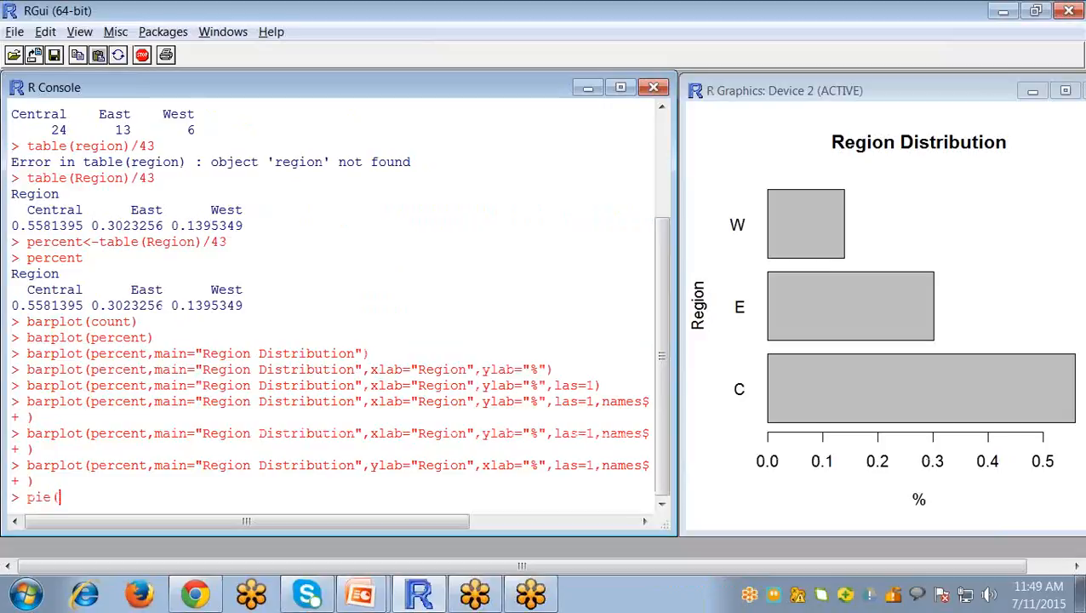
text(count))
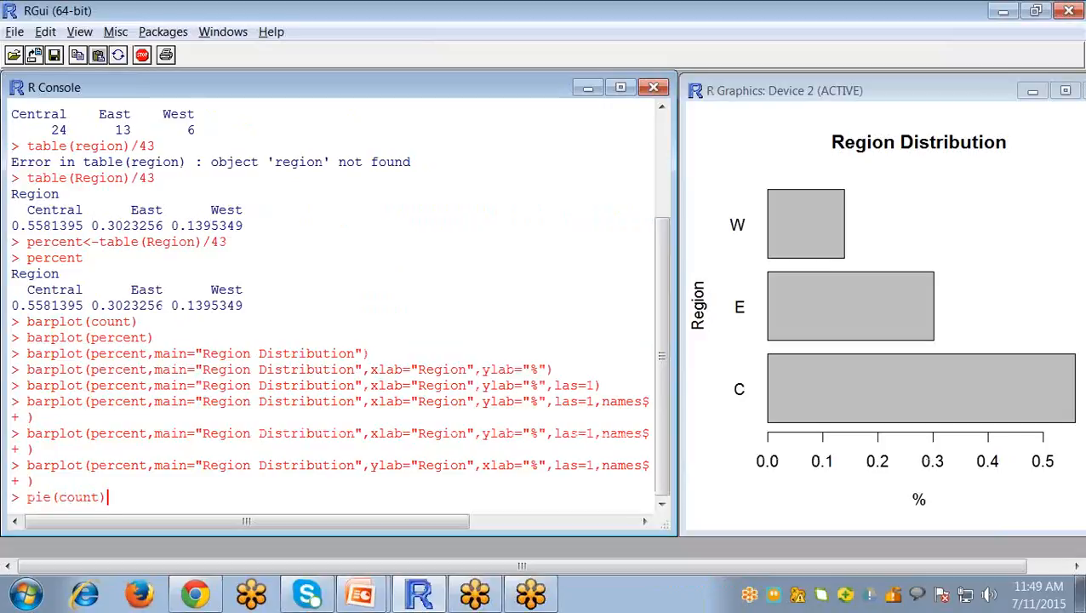
key(enter)
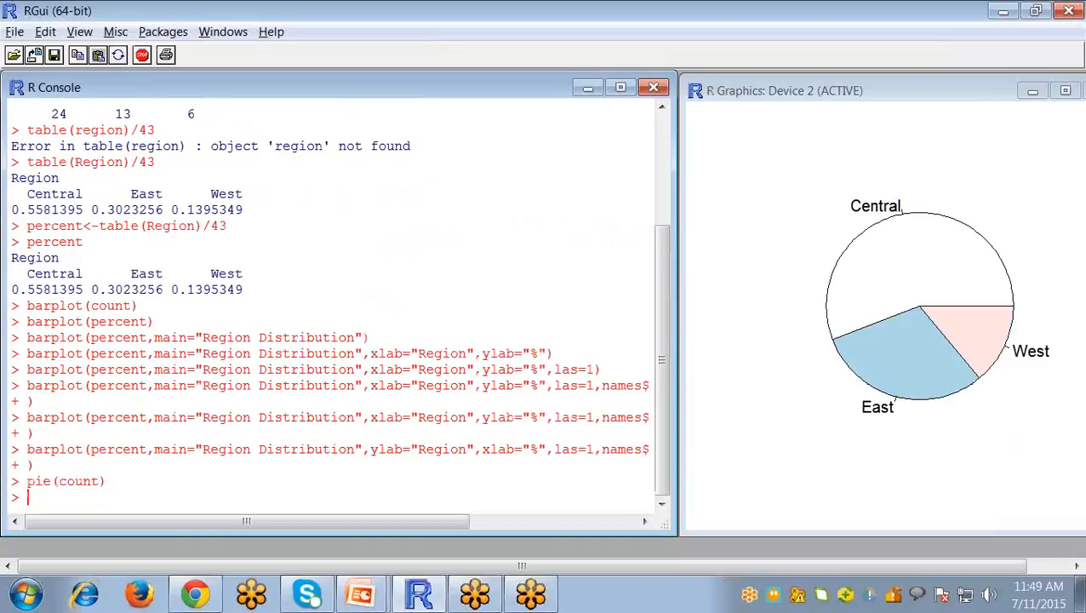
mouse_move(996, 296)
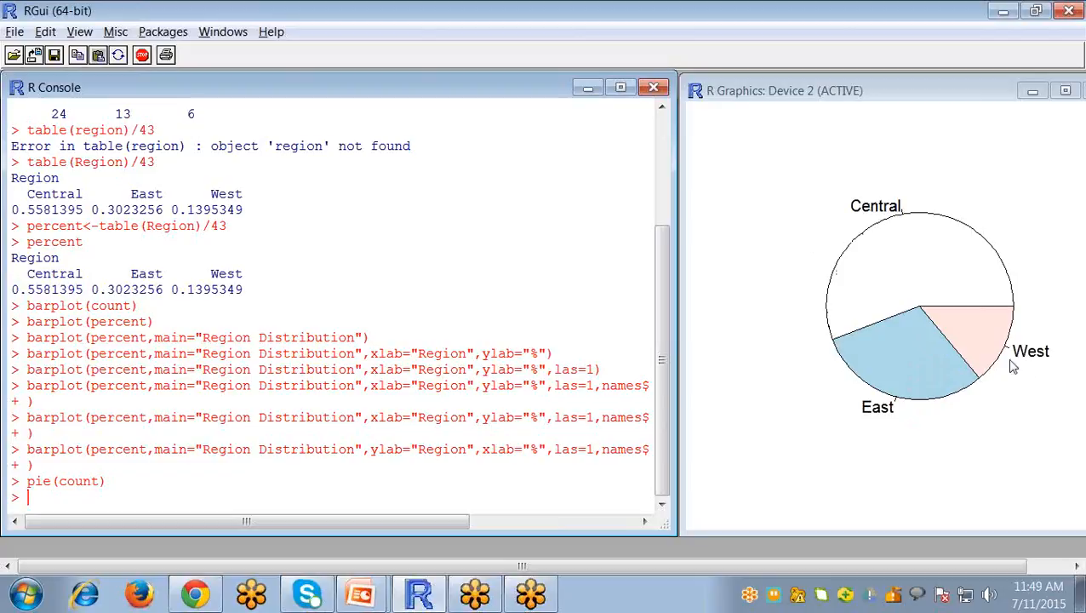
mouse_move(1073, 310)
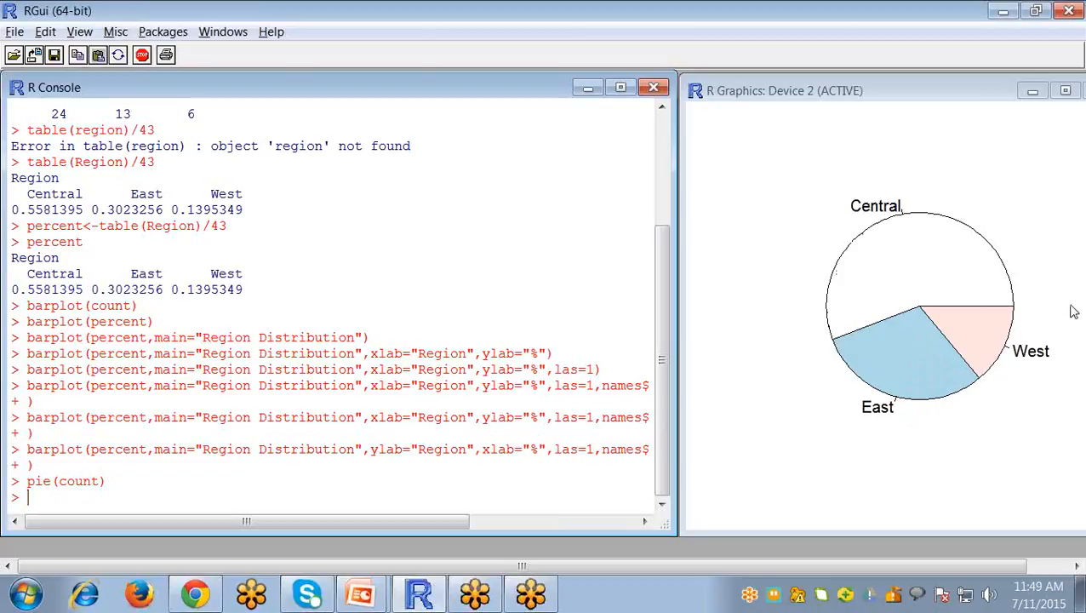
Redraw pie(count) titled "Region Distribution", then start a box( command.
text(pie(count))
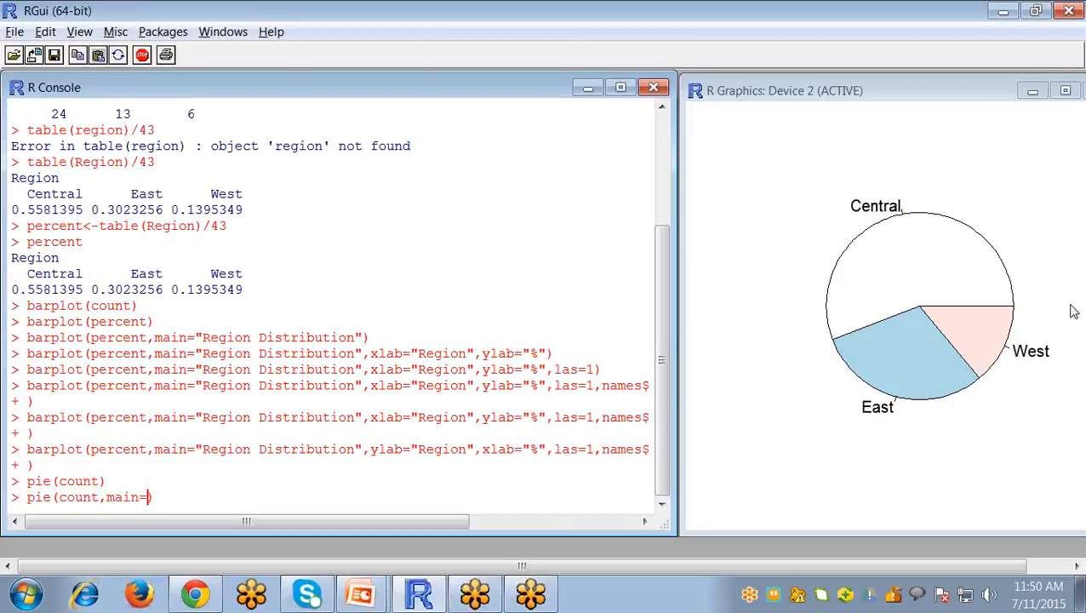
text(R)
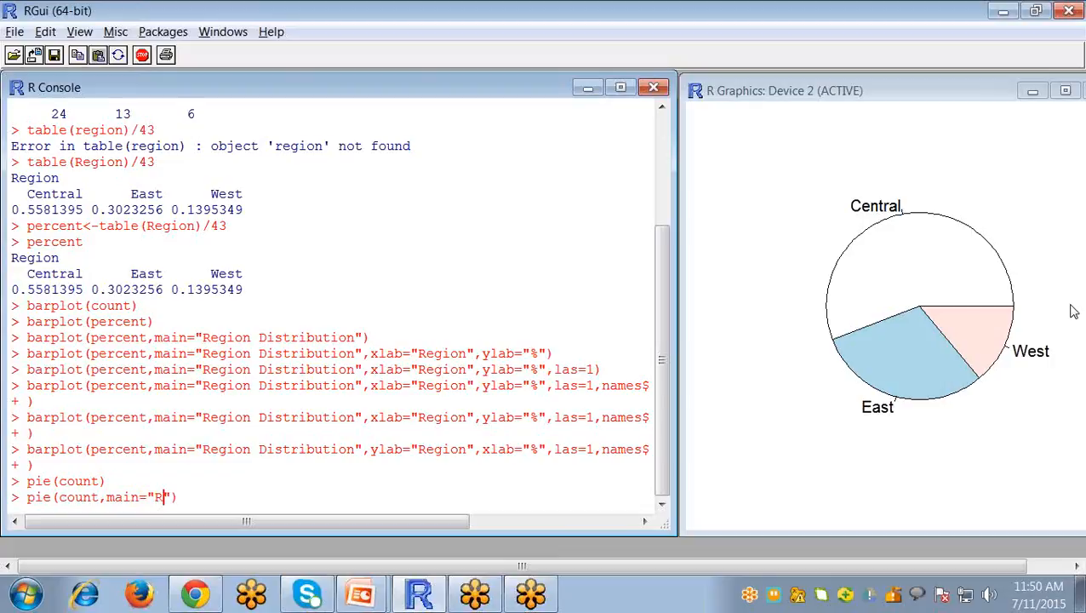
text(egion)
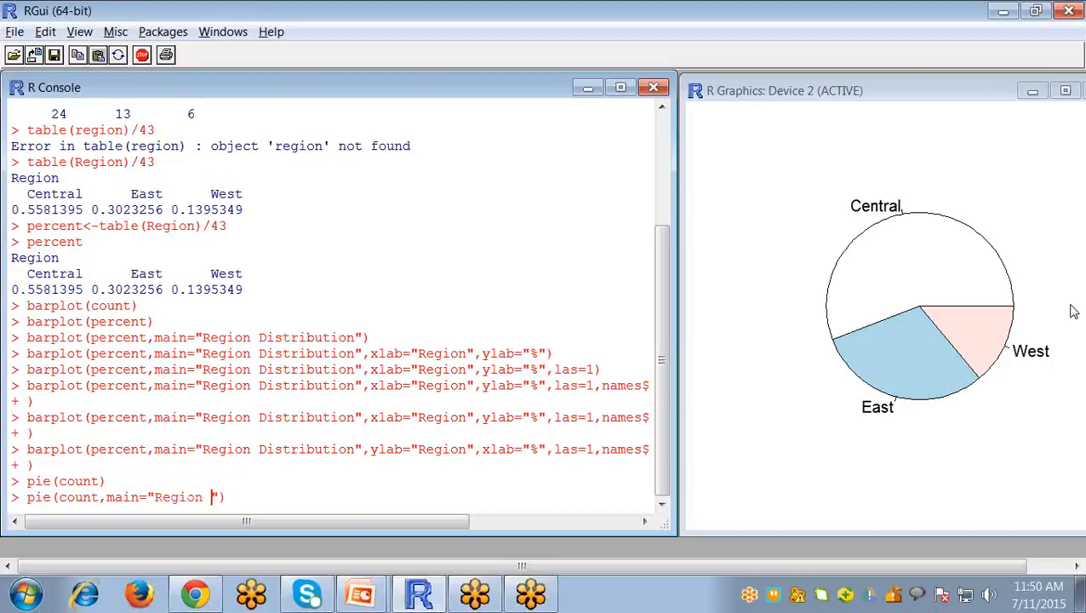
text(Distribution)
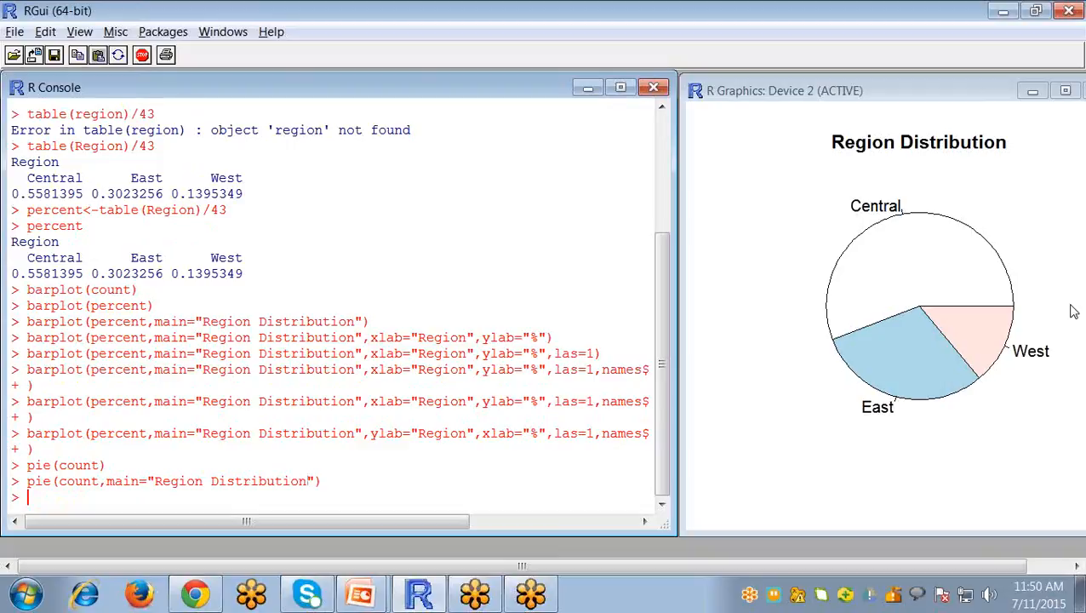
text(box()
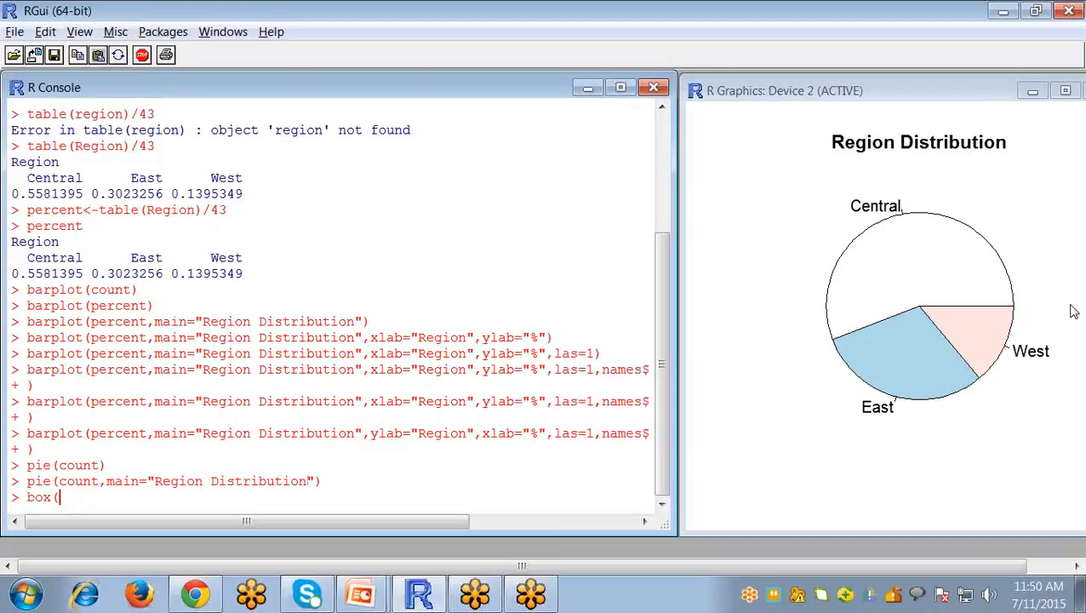